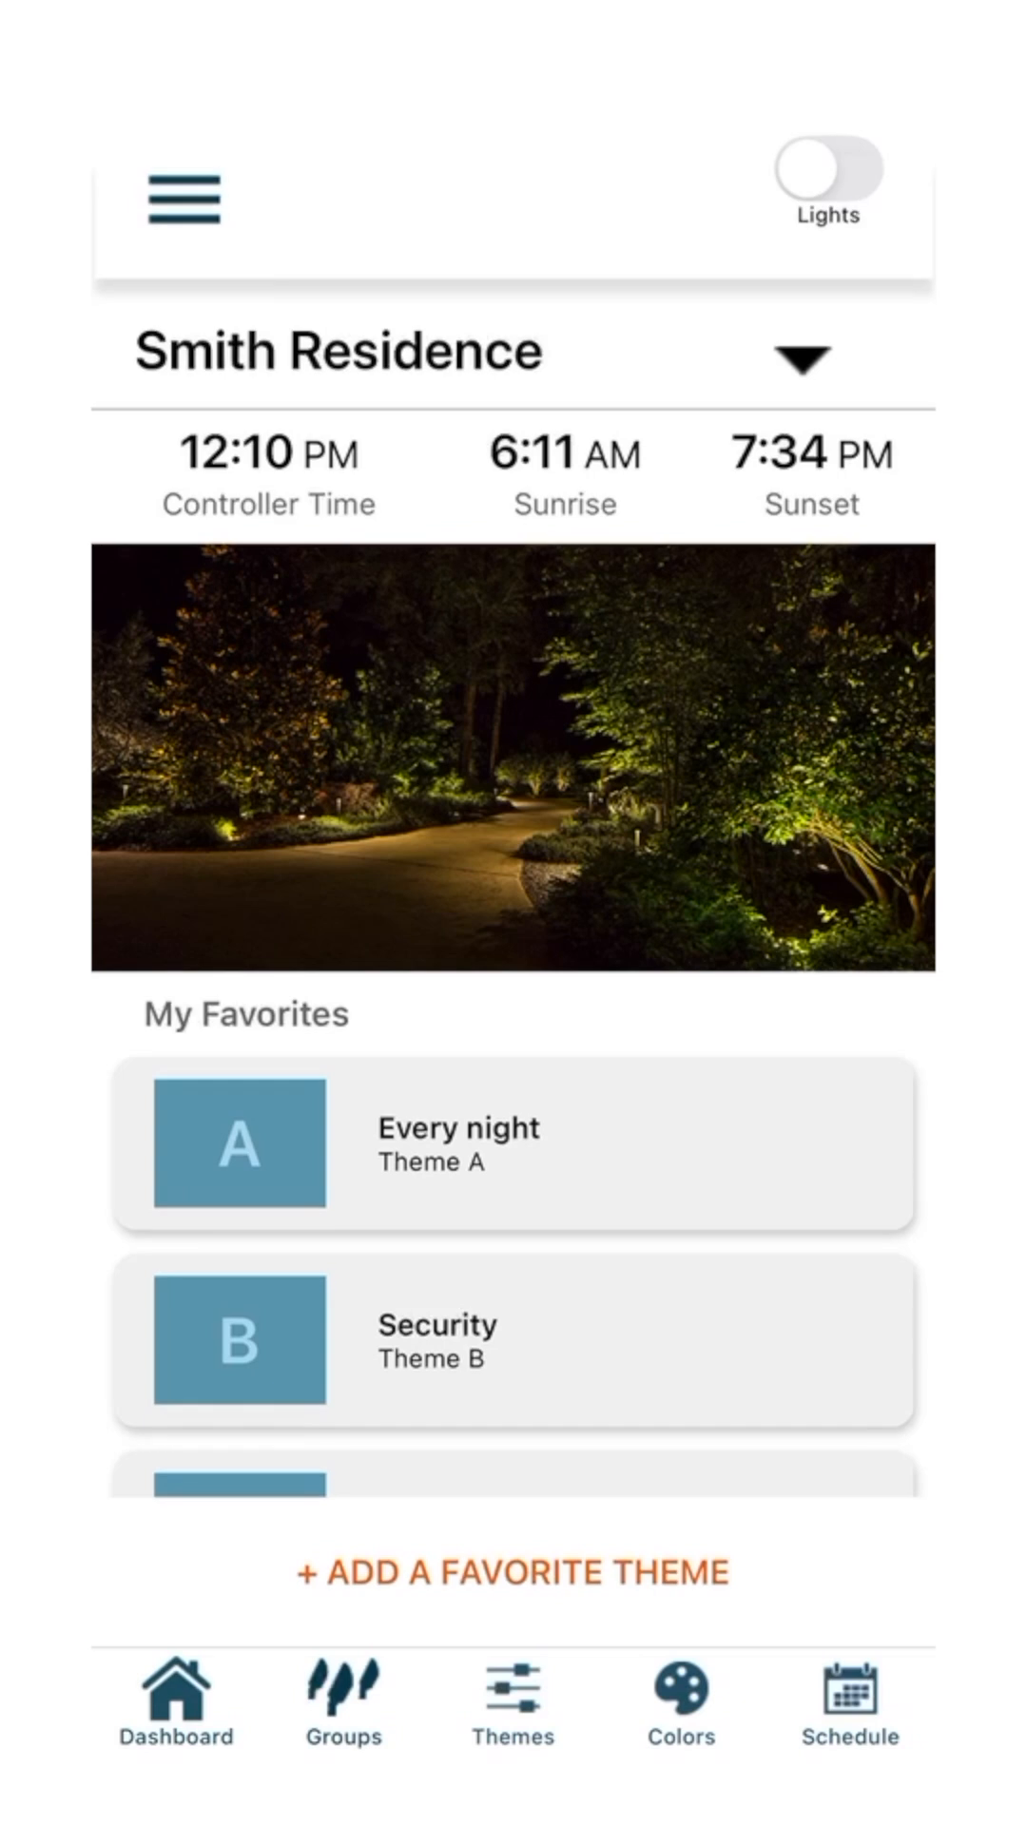
- Change the Side PM group from Color to Zoning (Non-Color) and save it
click(342, 1699)
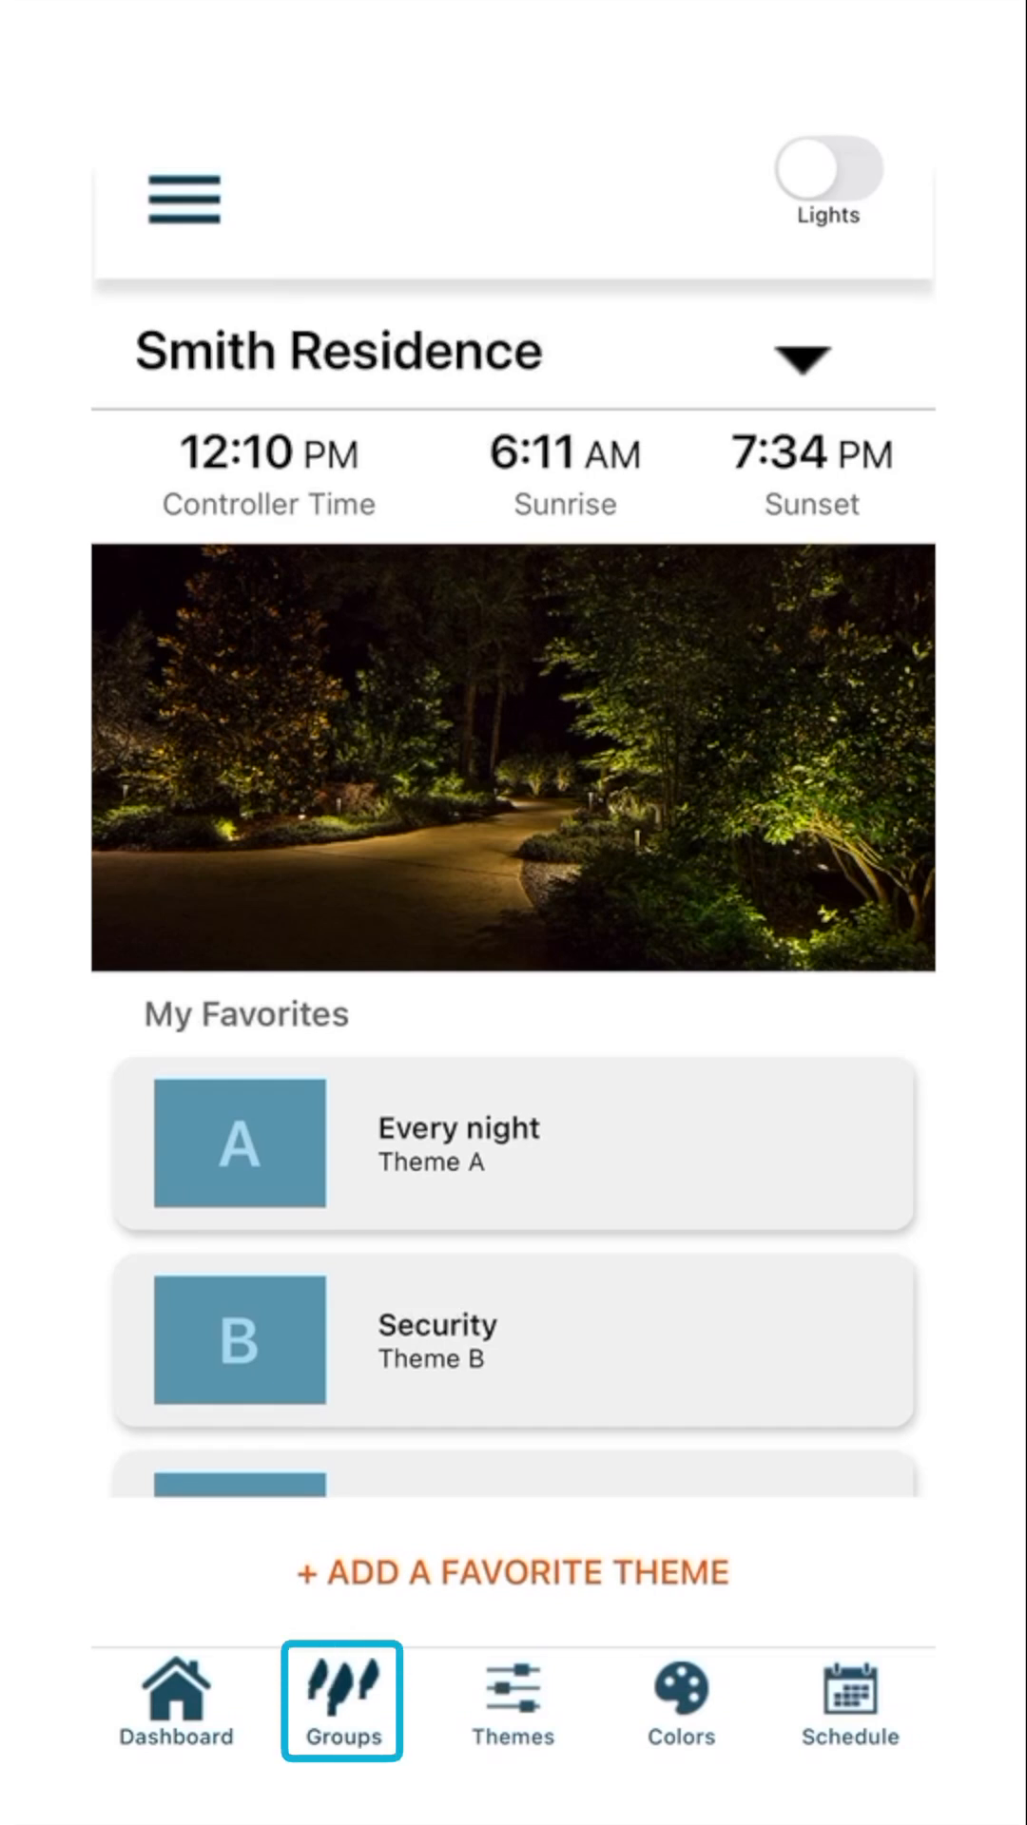
click(341, 1705)
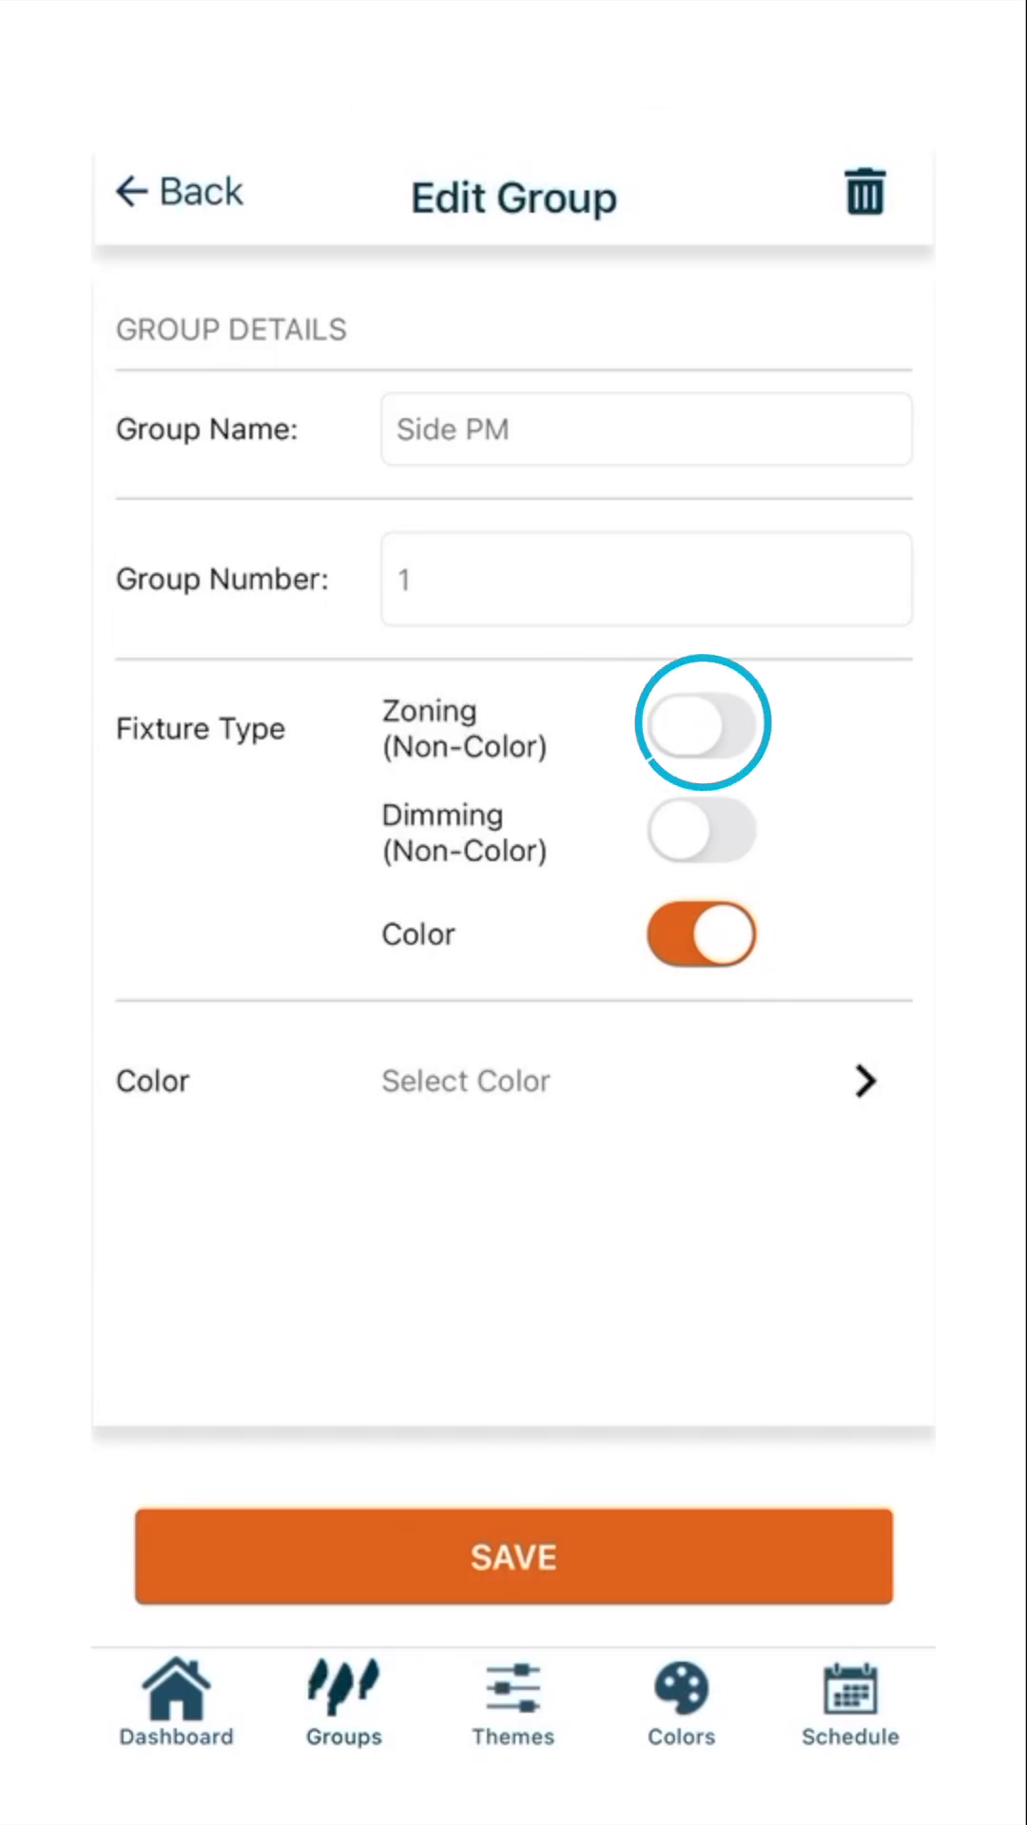
click(699, 726)
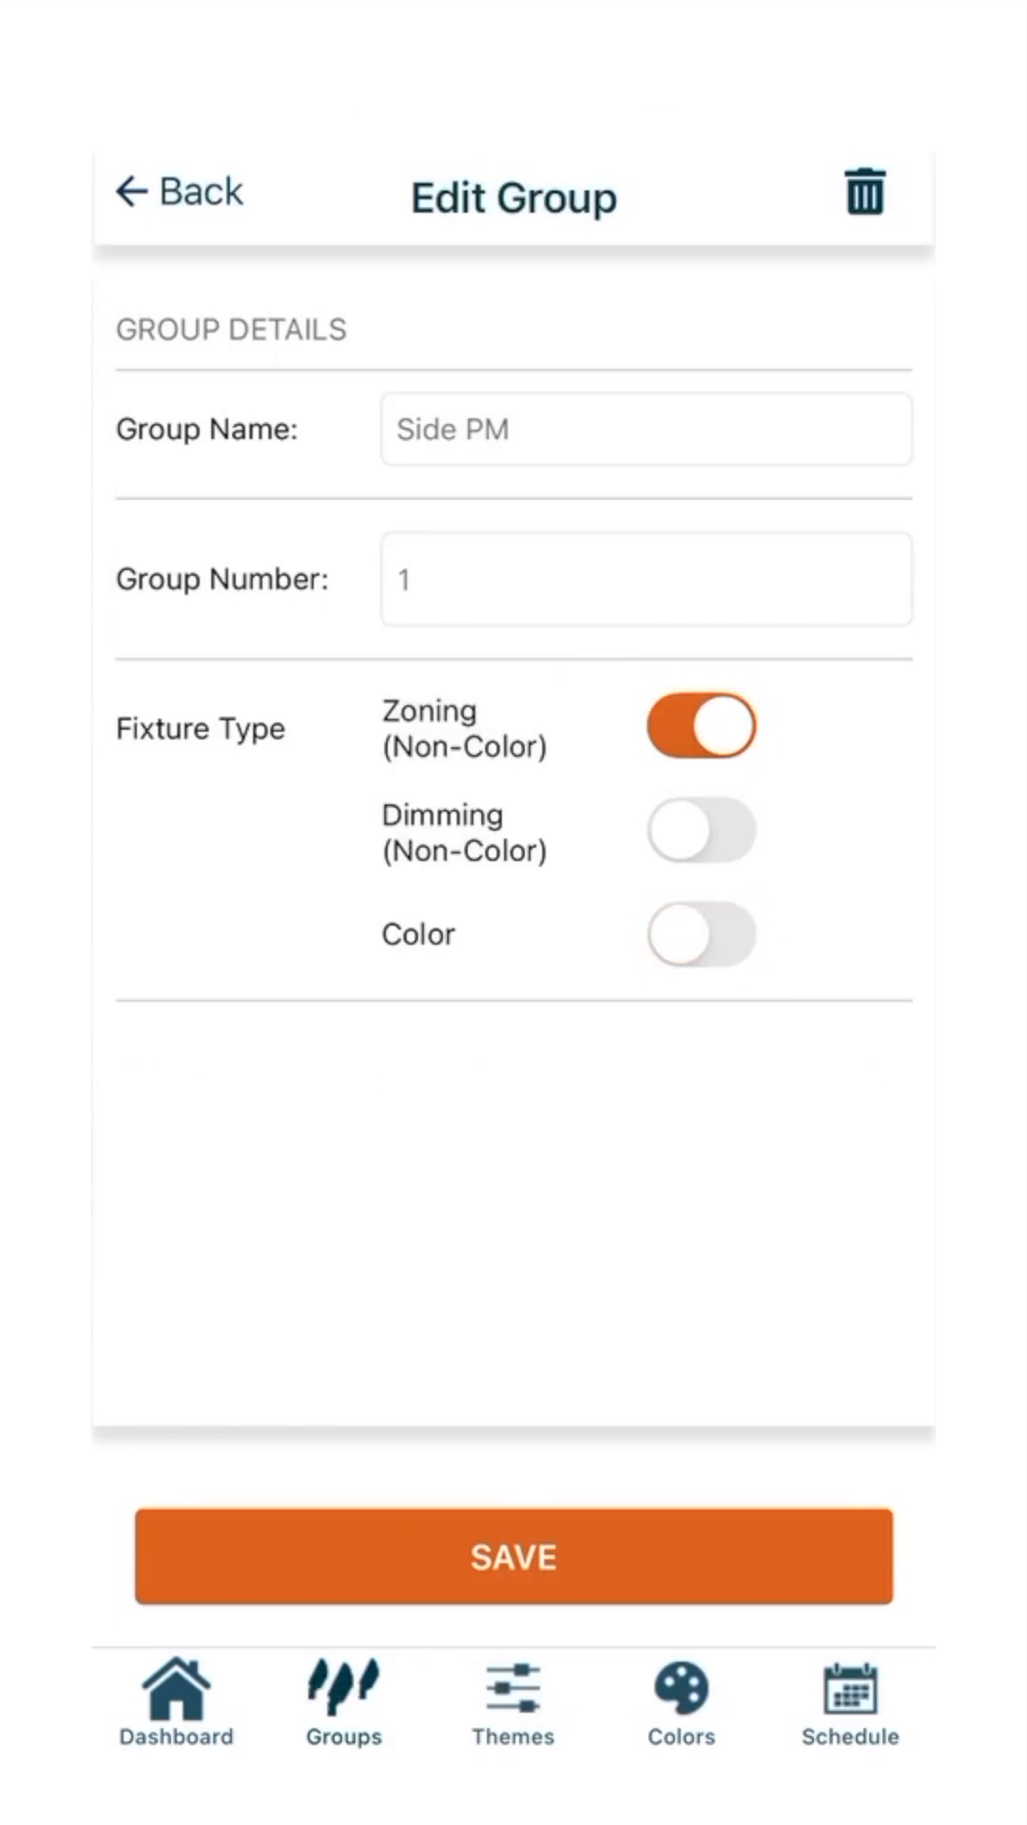
click(512, 1556)
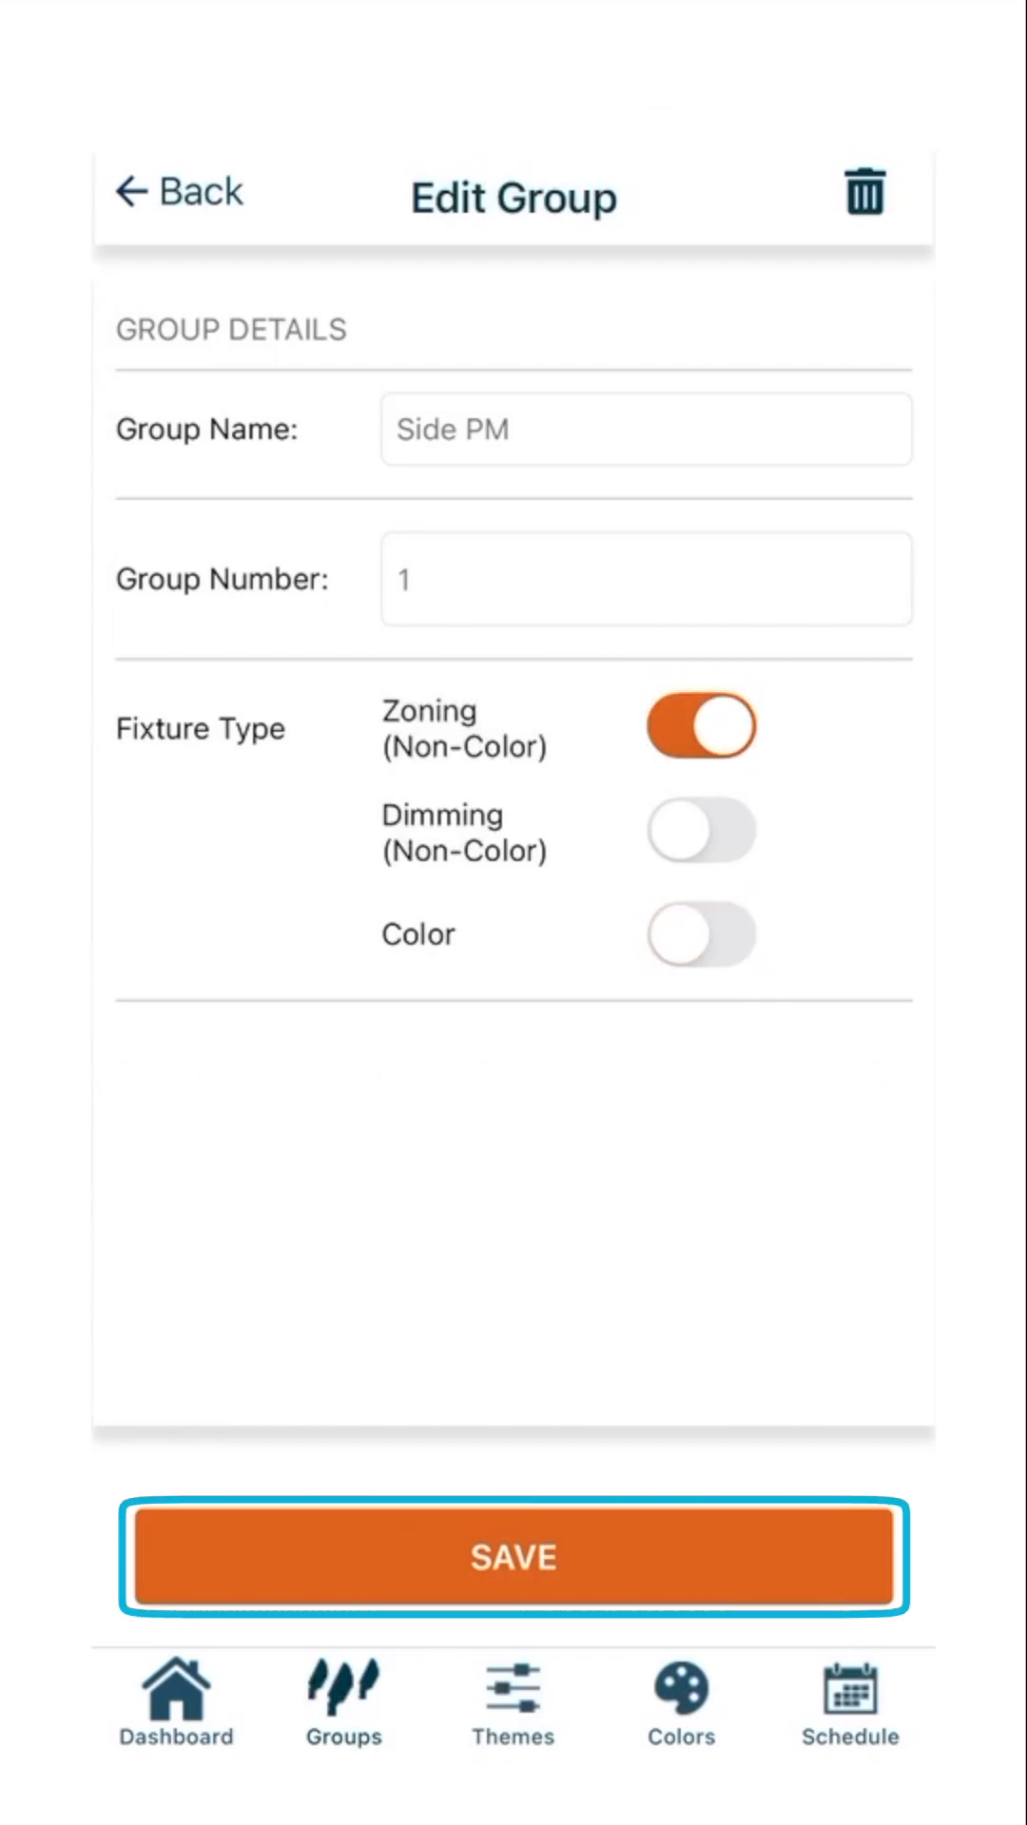
click(512, 1557)
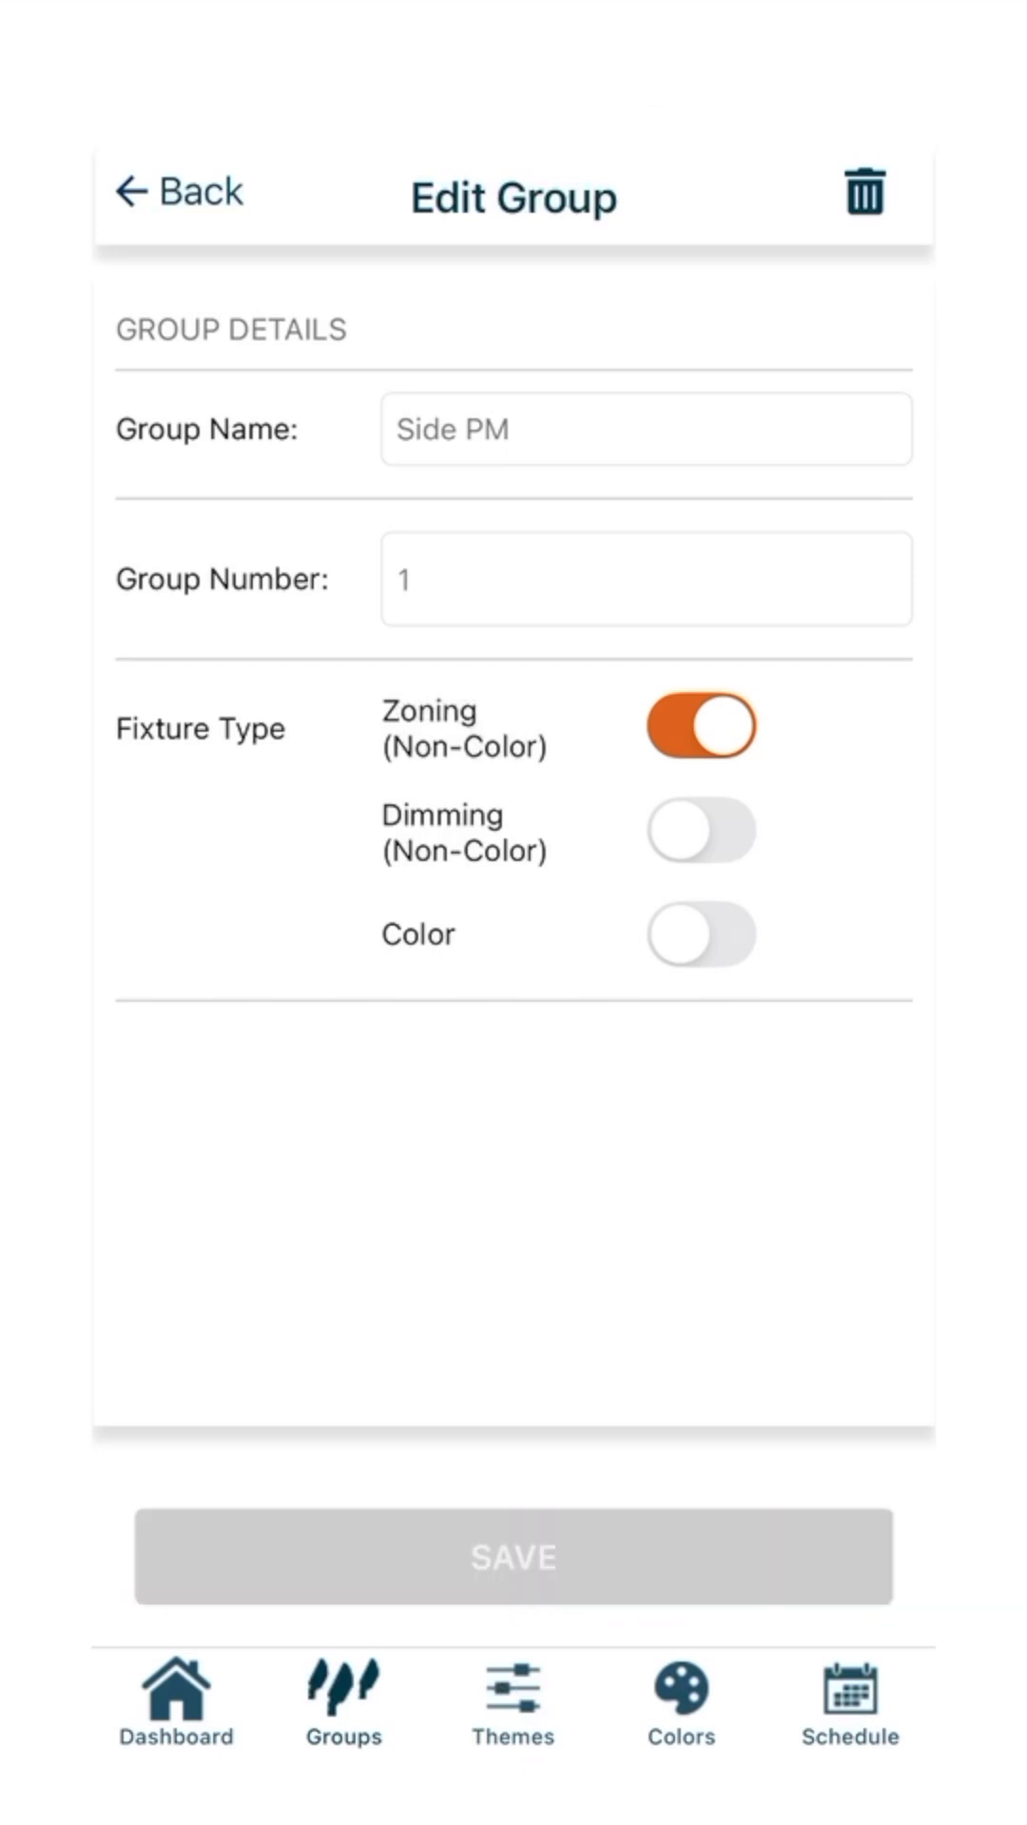
- Switch the Side PM group on from the groups list
click(513, 1557)
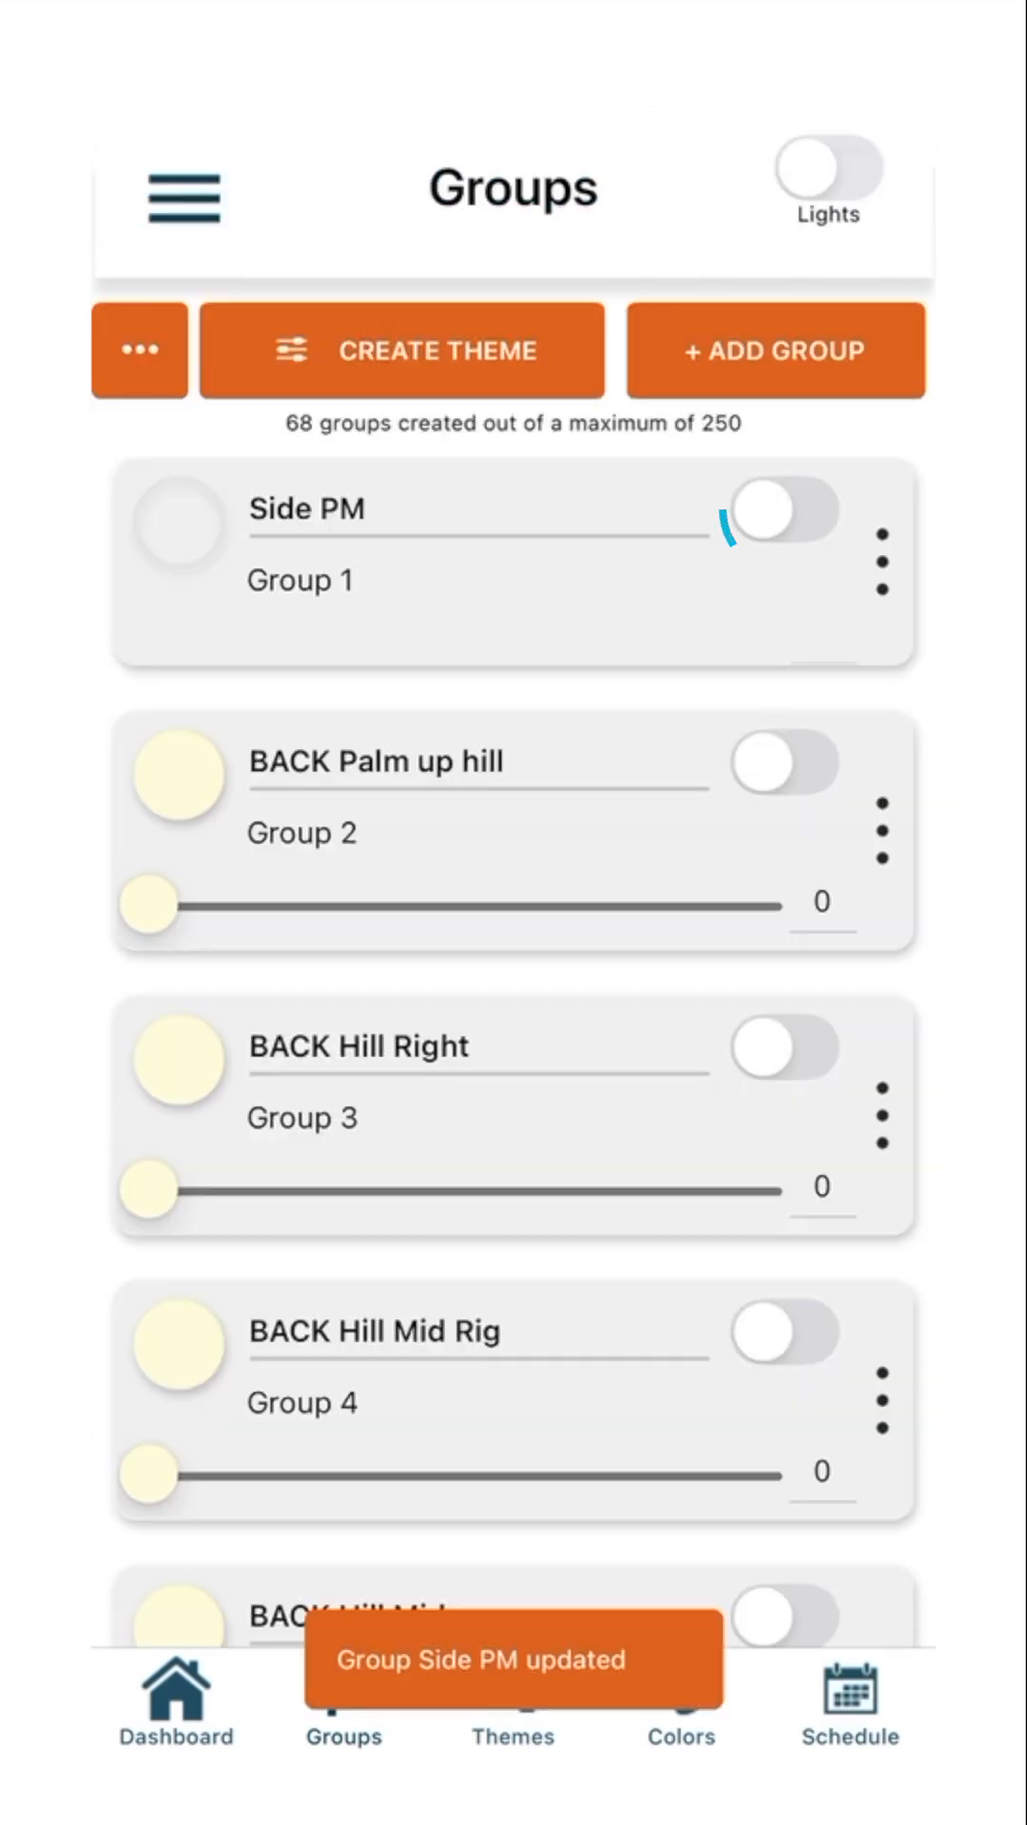
click(786, 513)
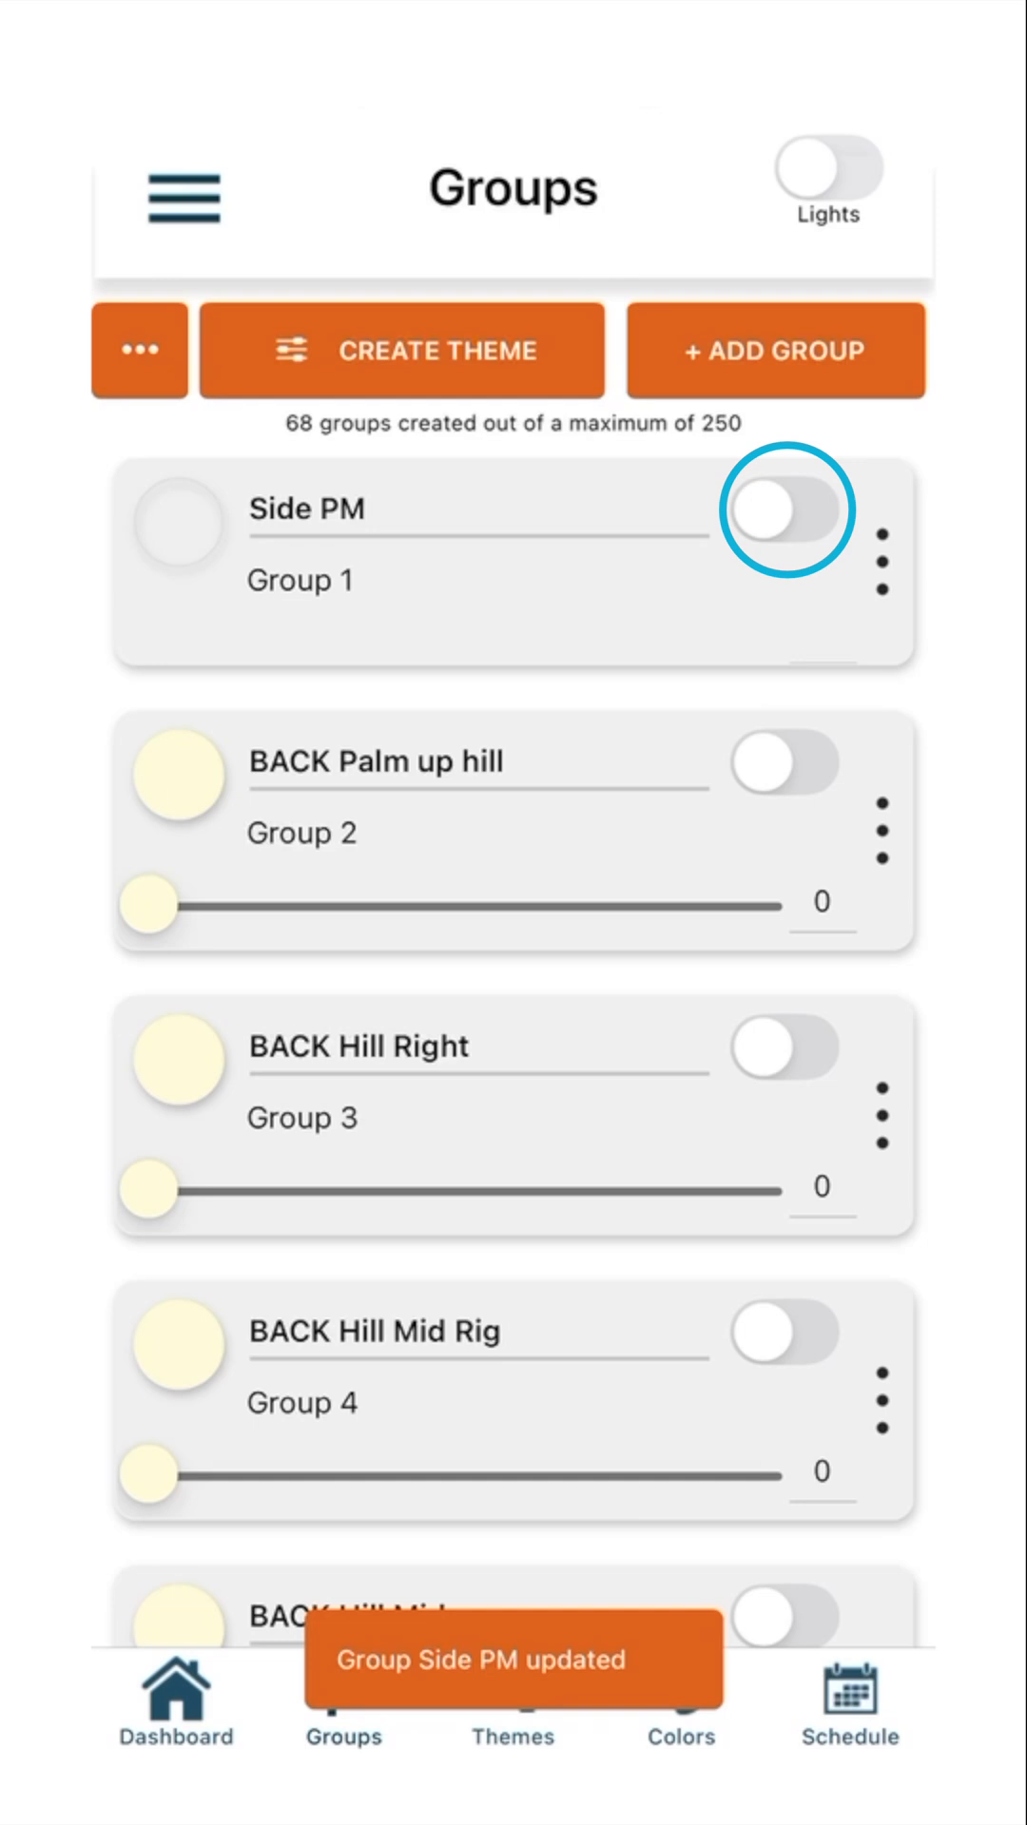
click(787, 508)
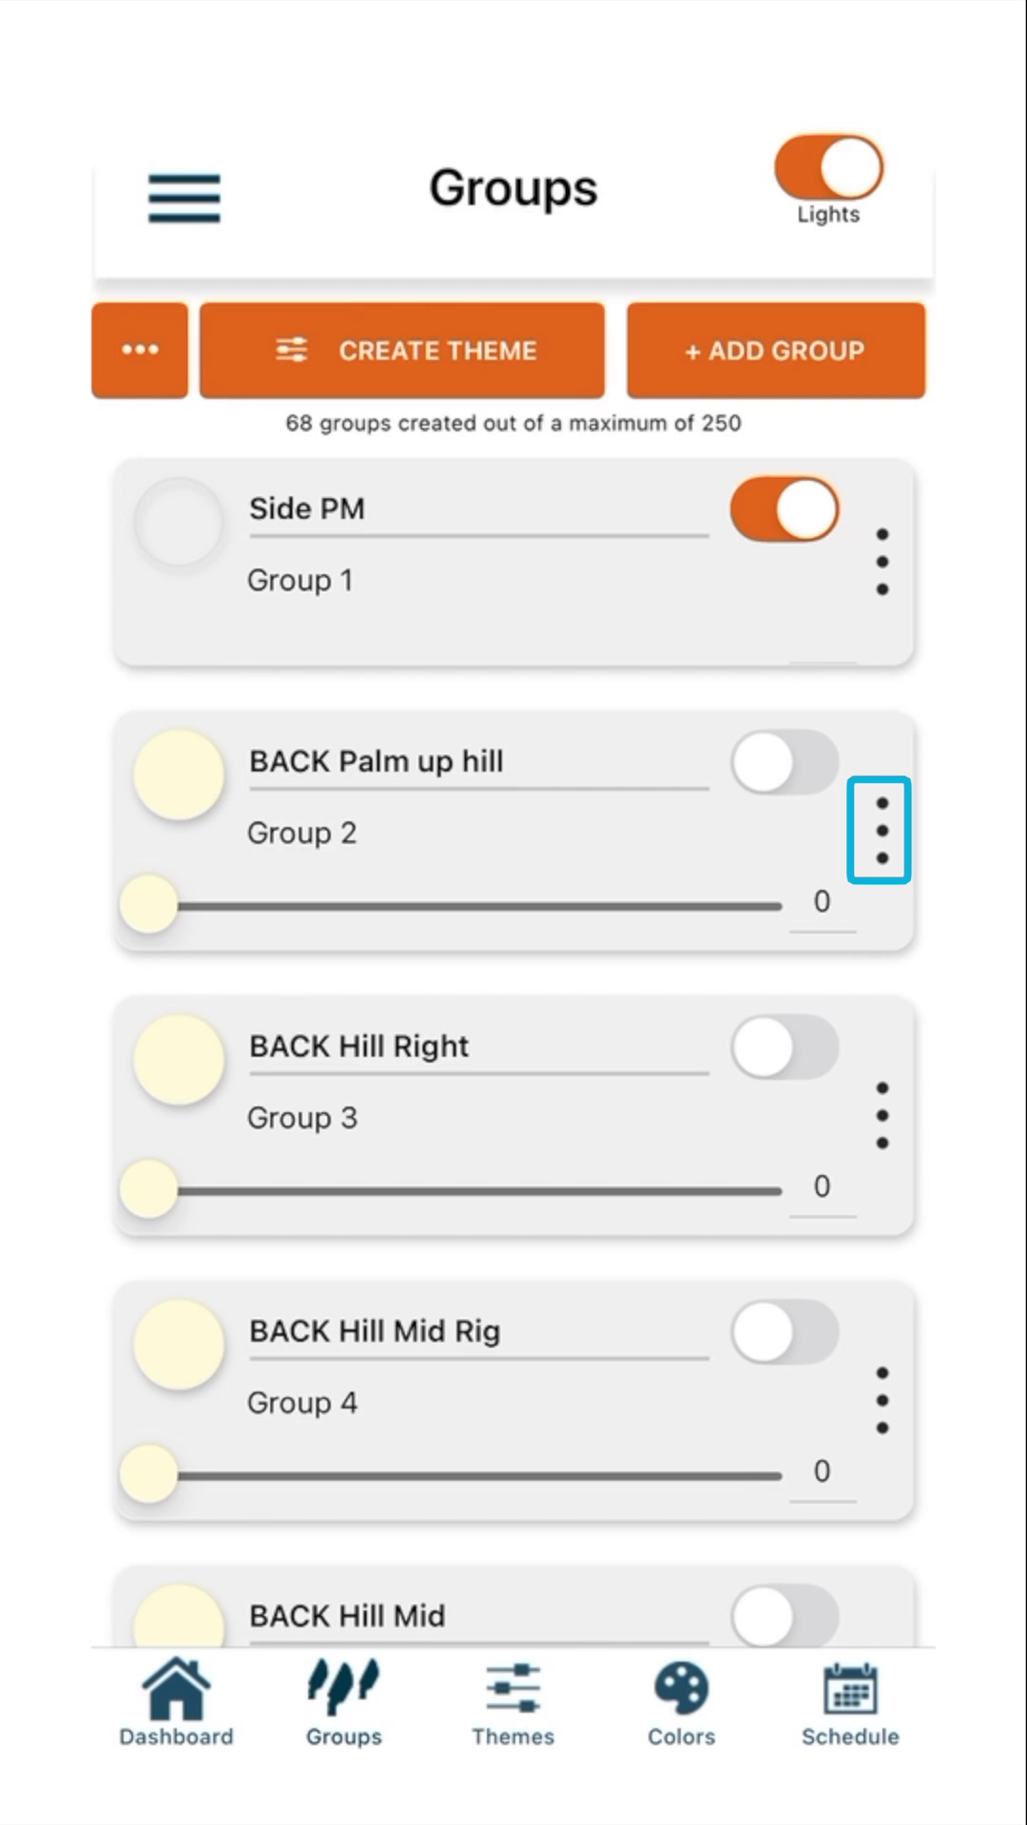
- Change BACK Palm up hill from Color to Dimming (Non-Color) and save it
click(881, 829)
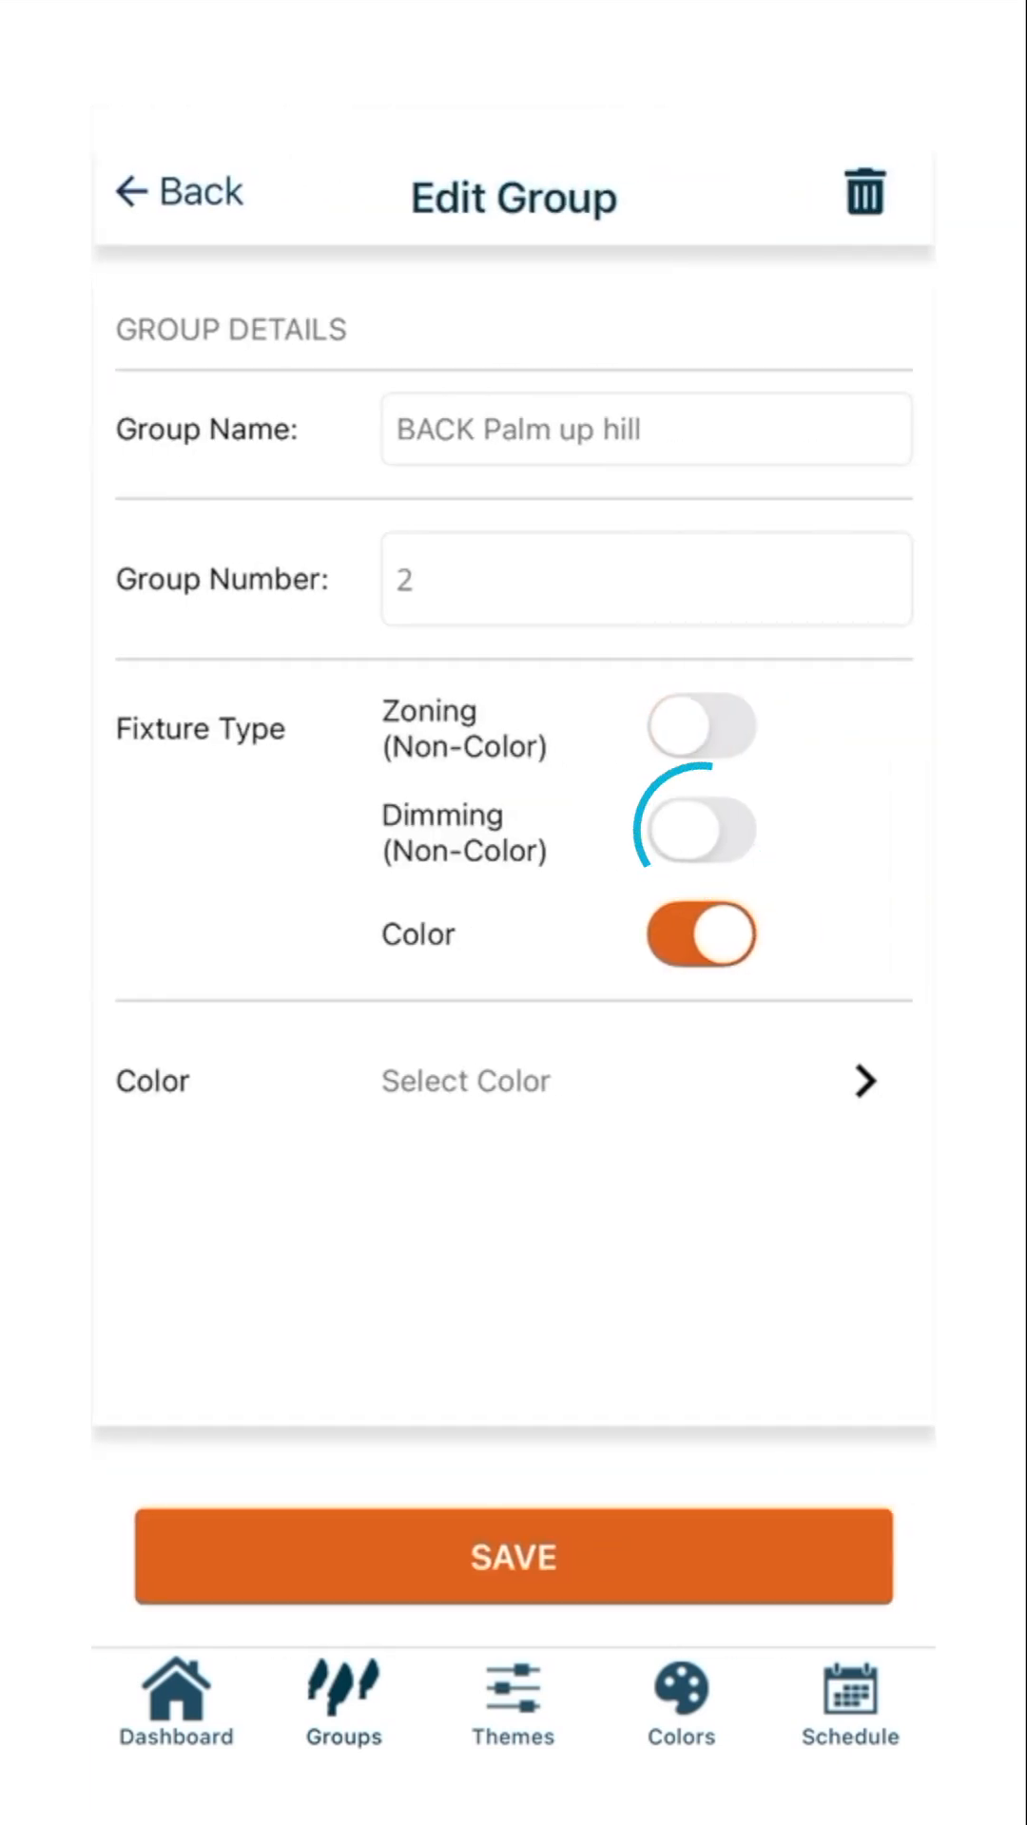
click(700, 829)
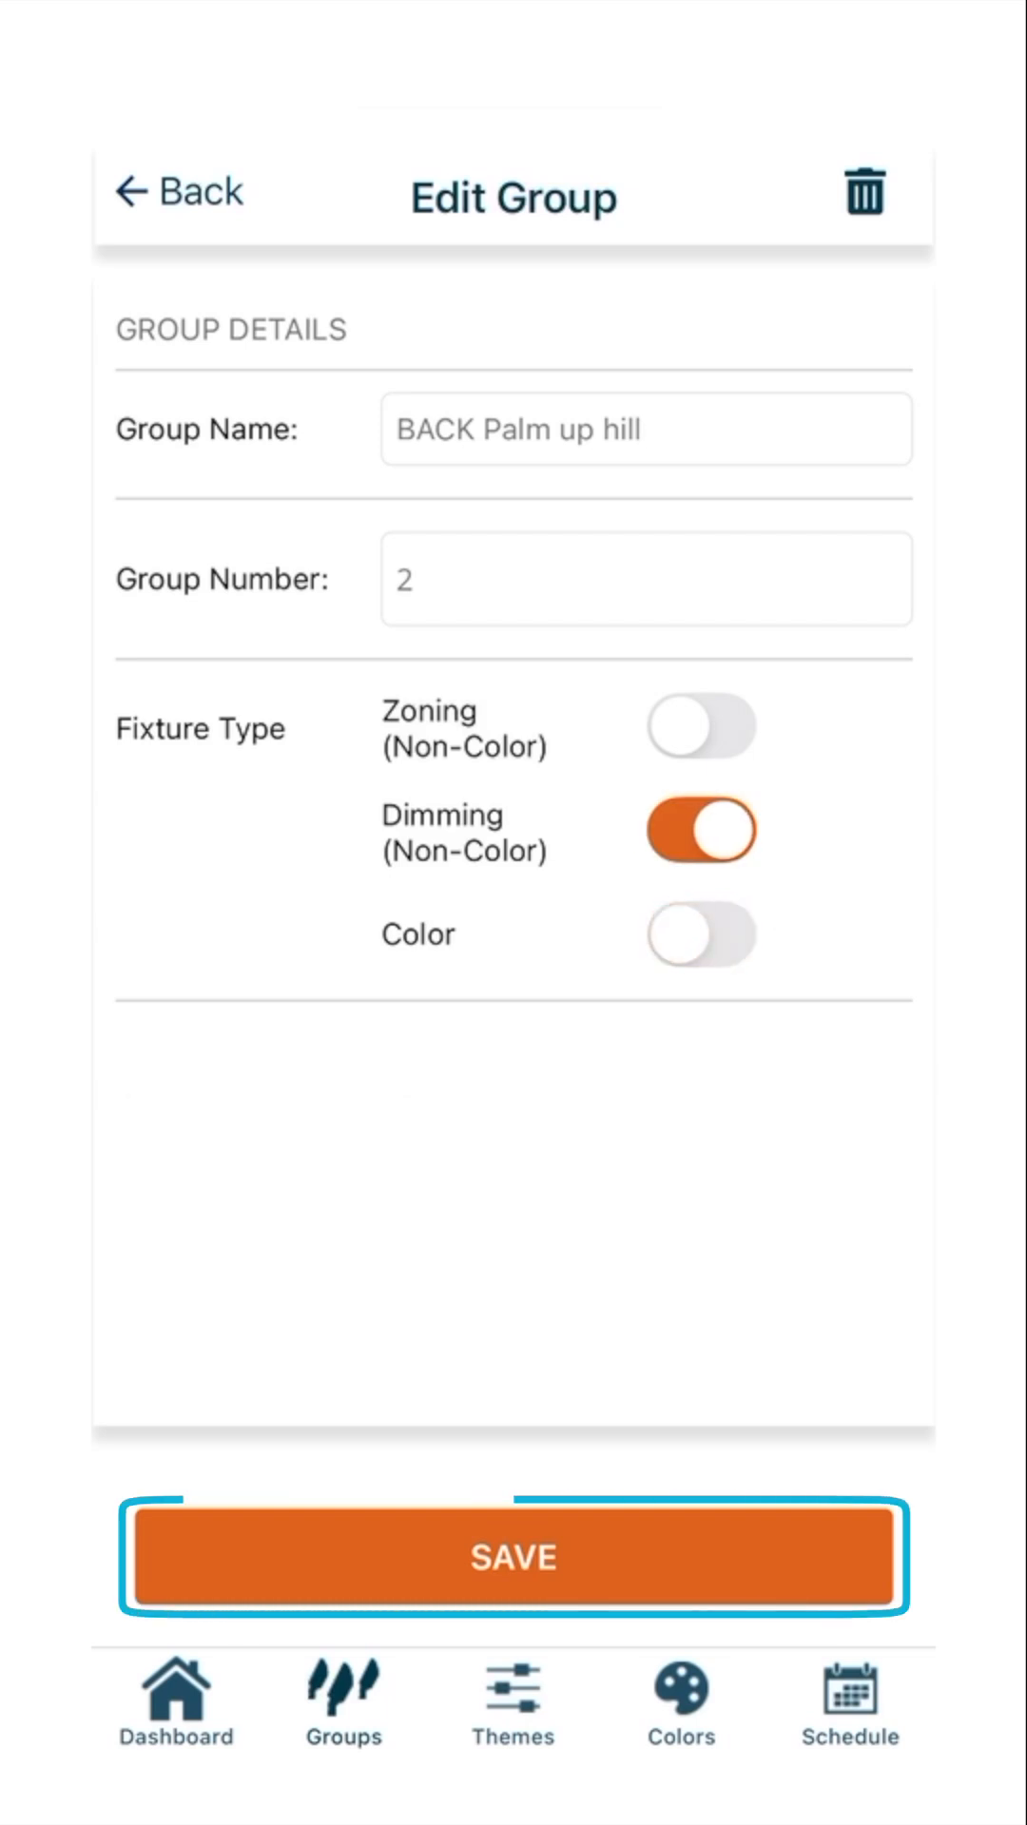
click(512, 1557)
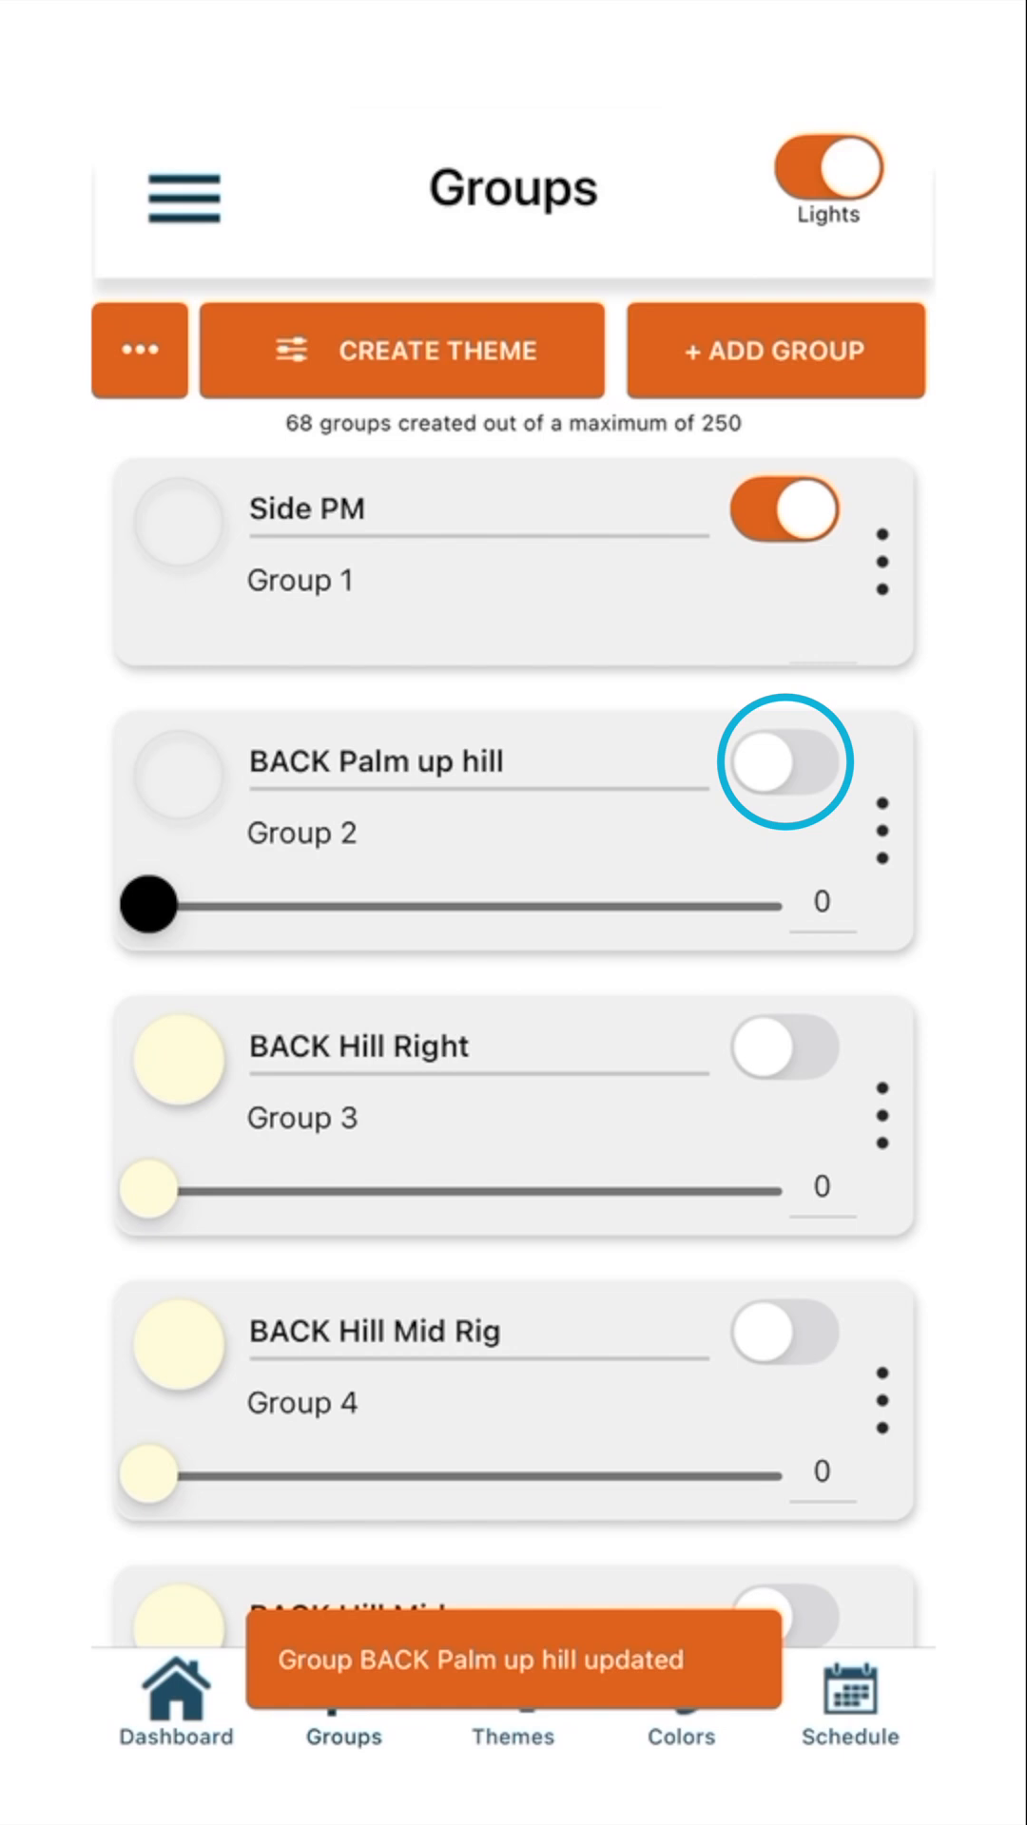
- Switch on BACK Palm up hill at brightness 50, then edit BACK Hill Right
drag(148, 906, 707, 905)
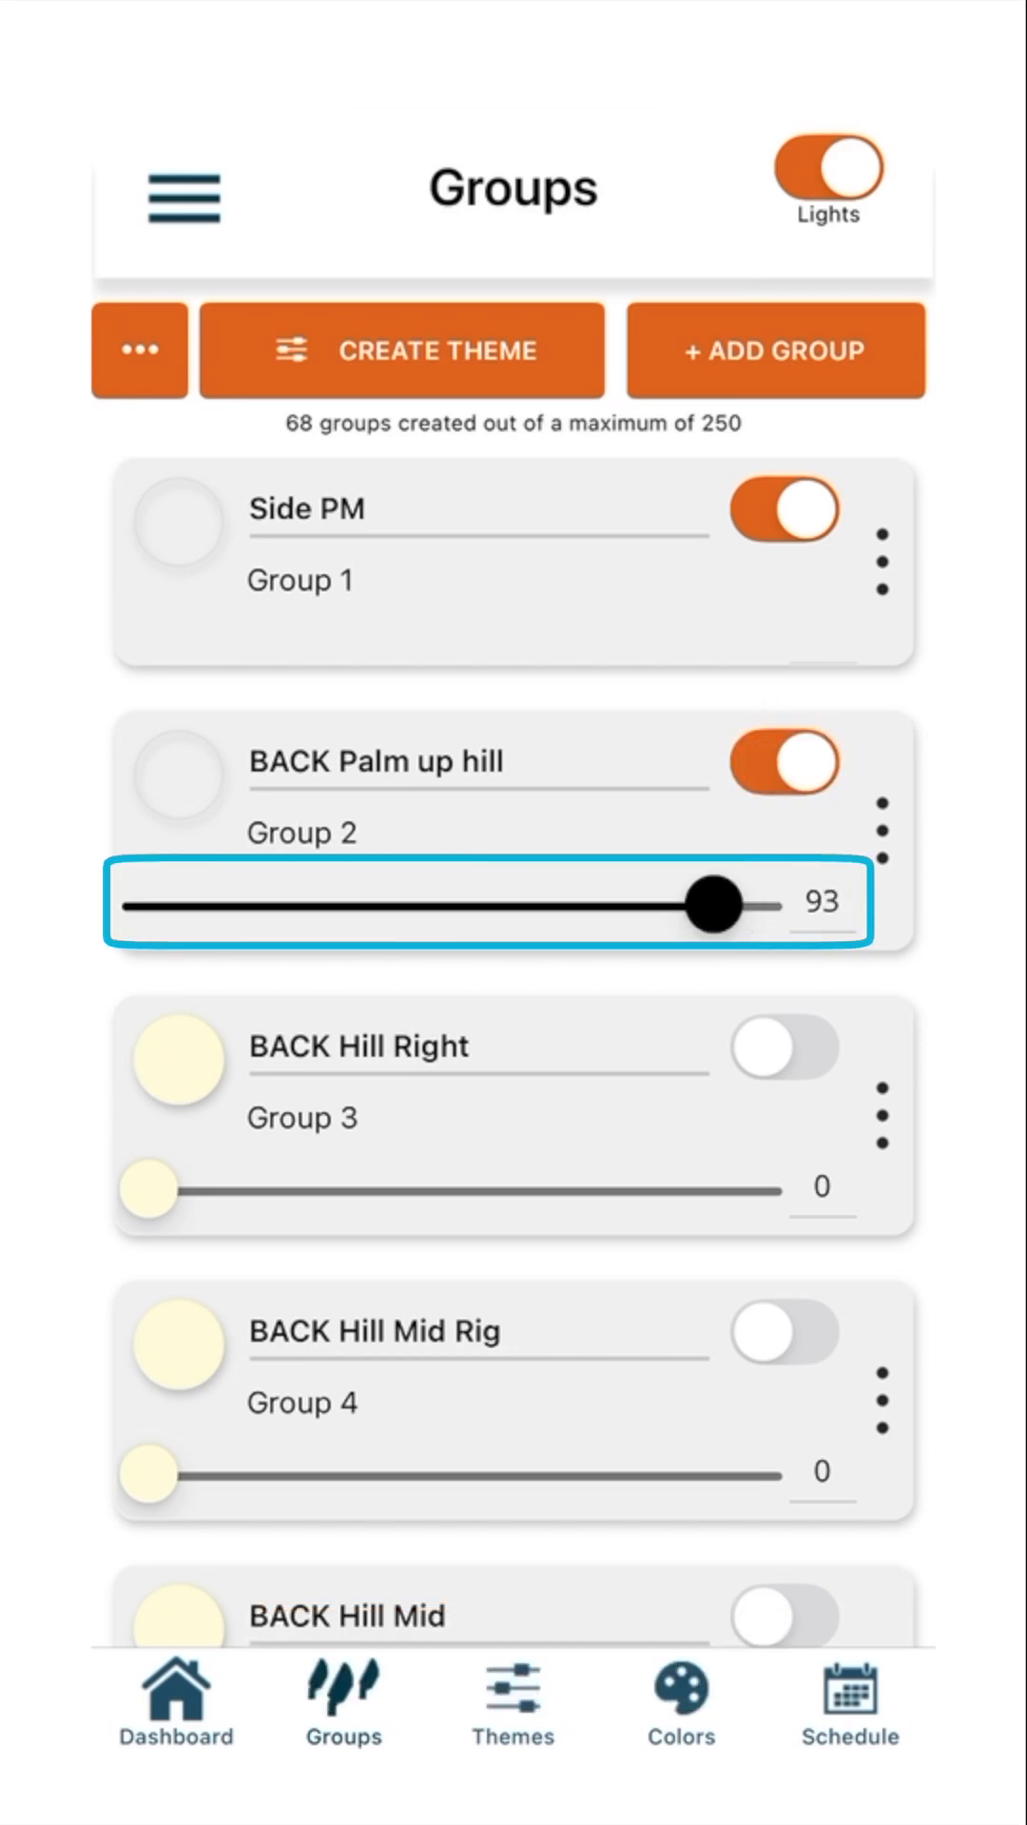
drag(712, 906, 478, 906)
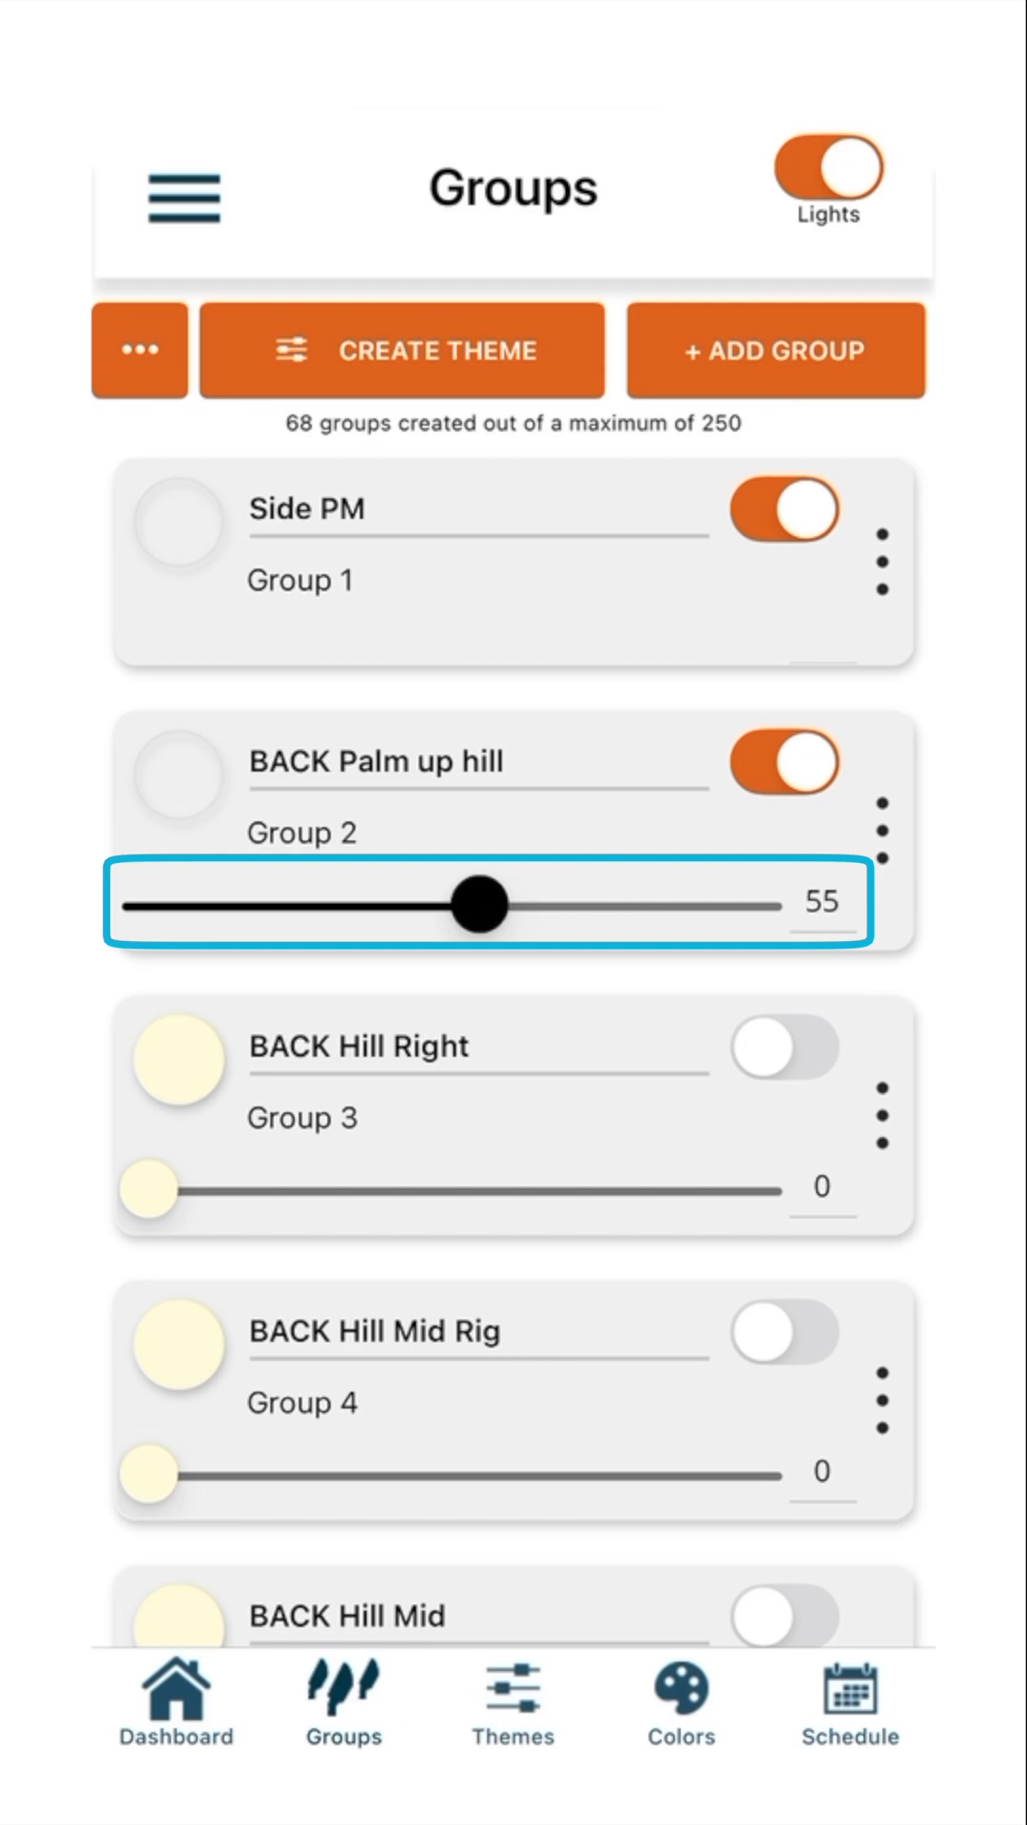
drag(477, 906, 455, 905)
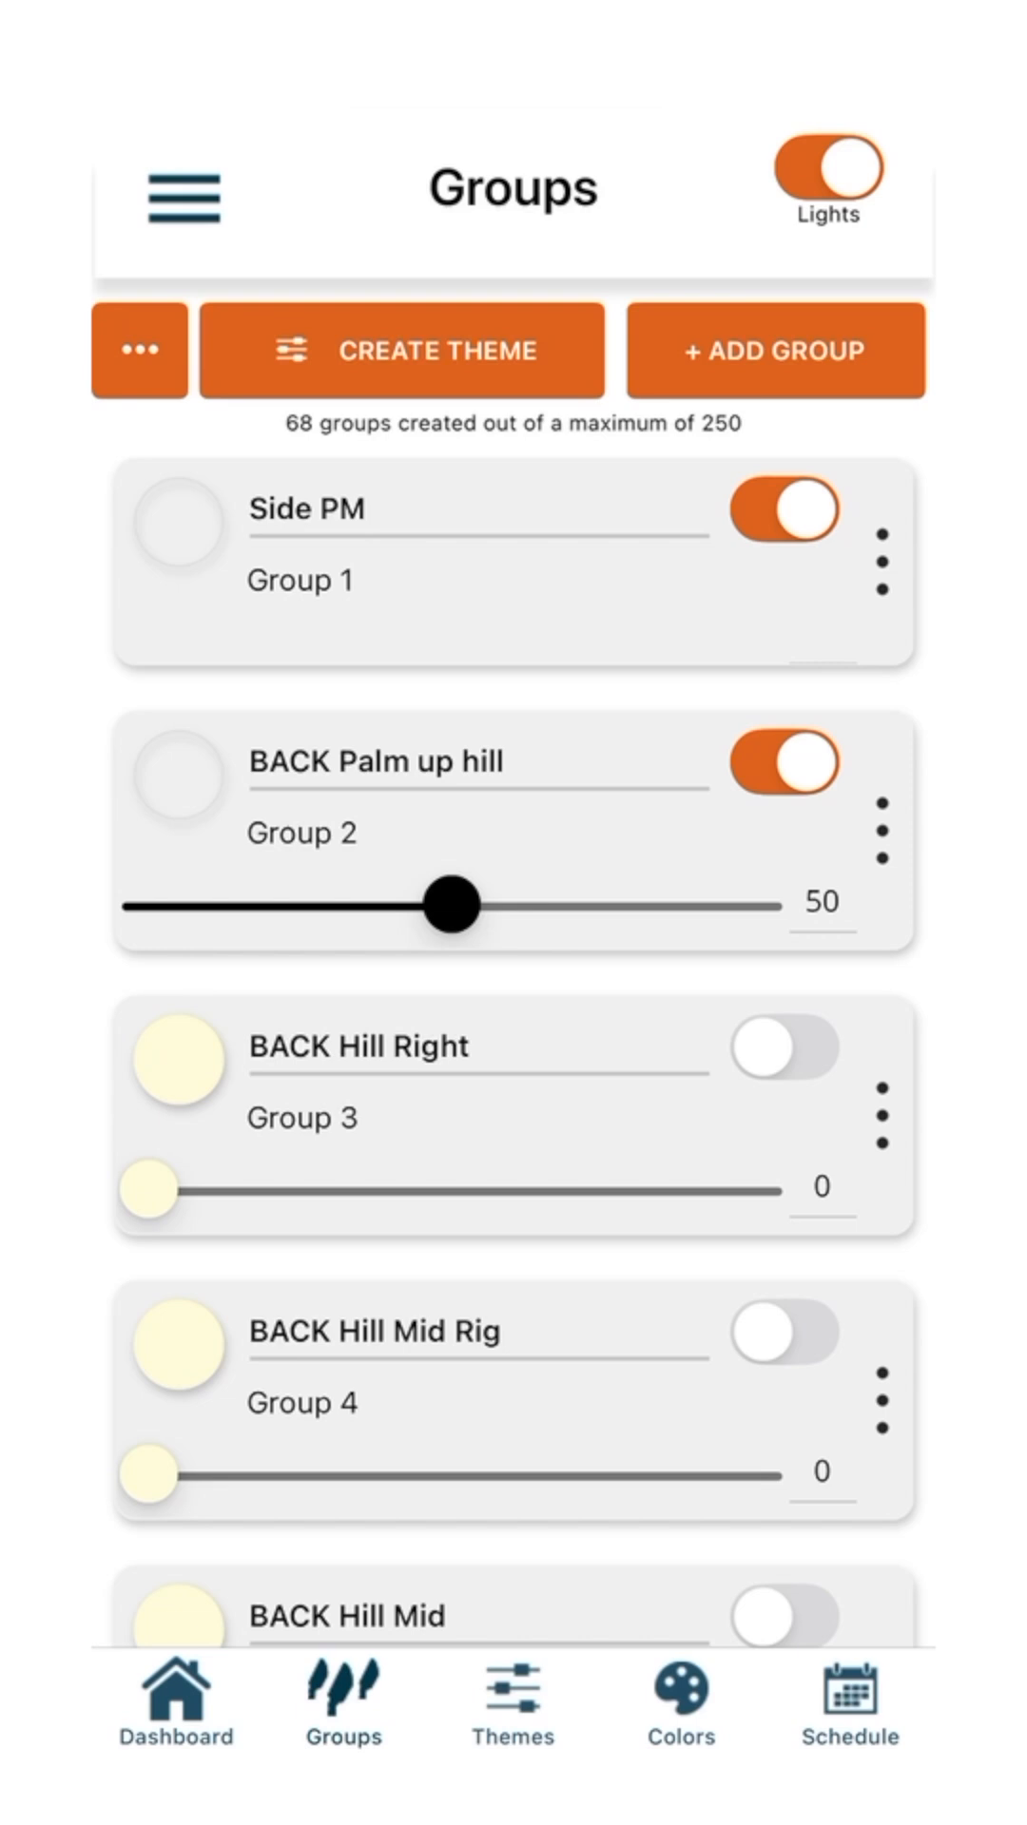
click(883, 1120)
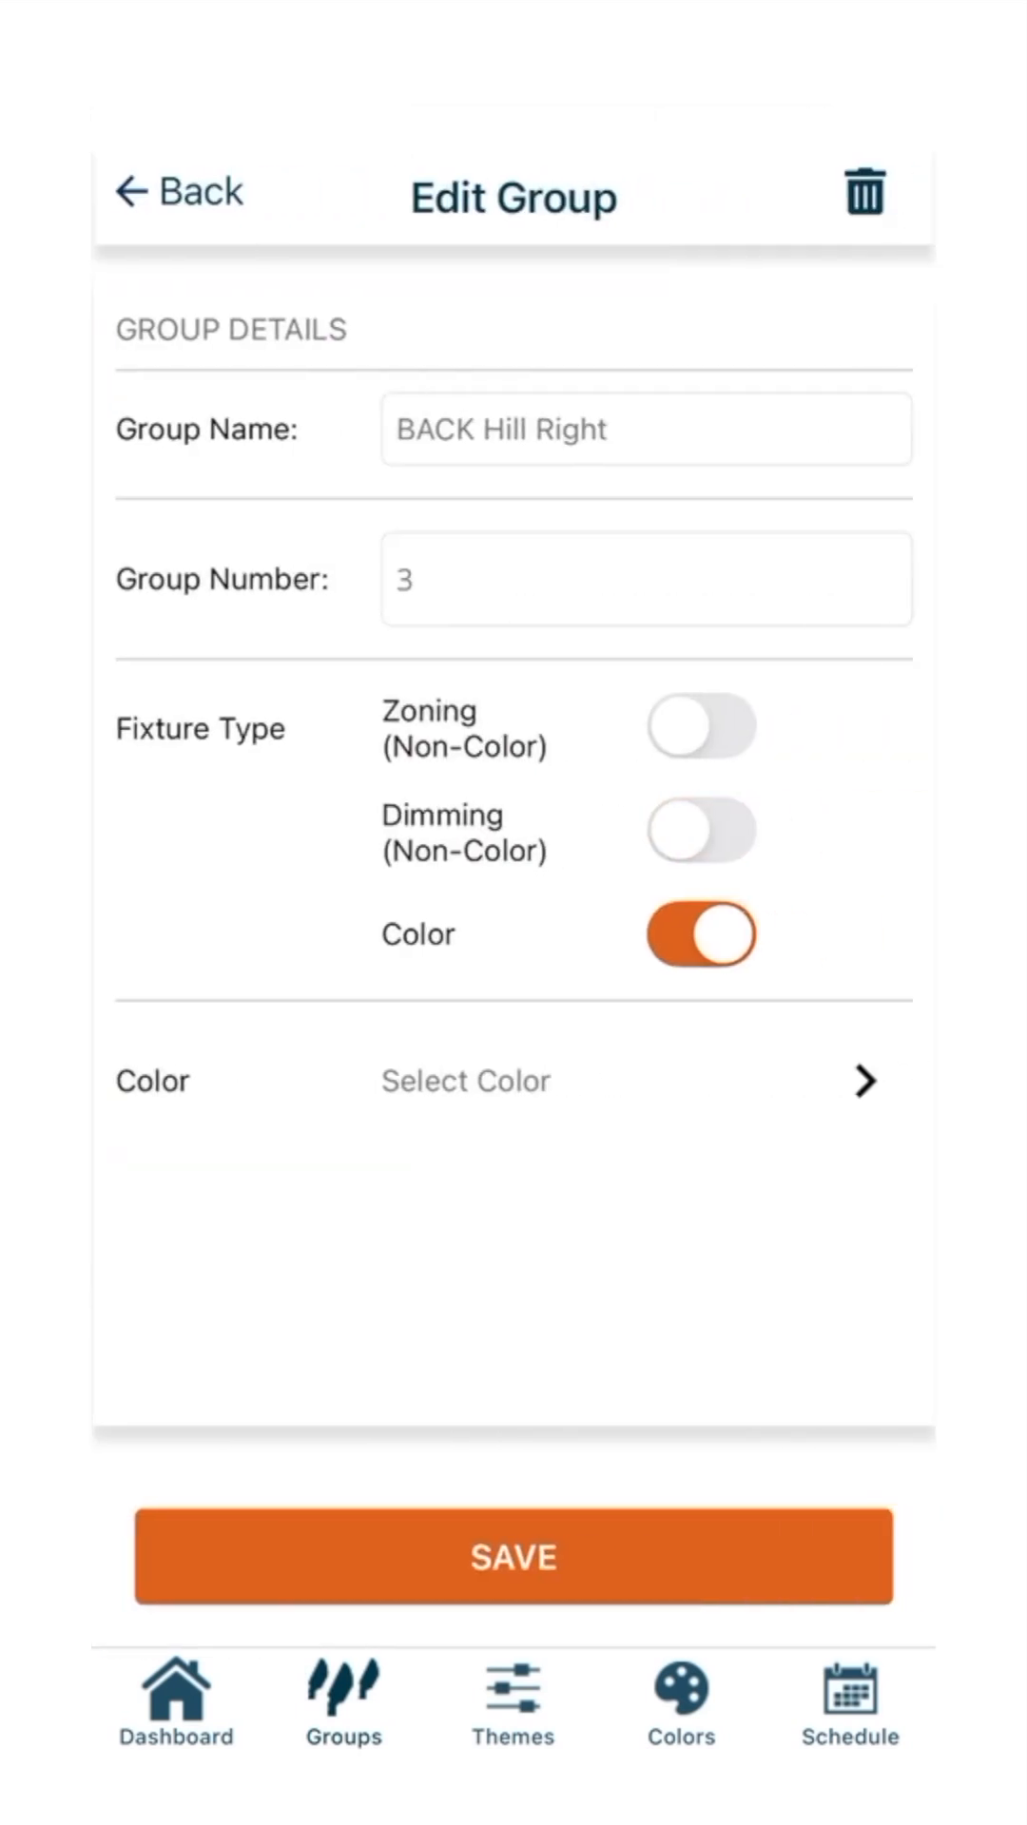
- Assign the blue colour C8 to BACK Hill Right and save the group
click(700, 933)
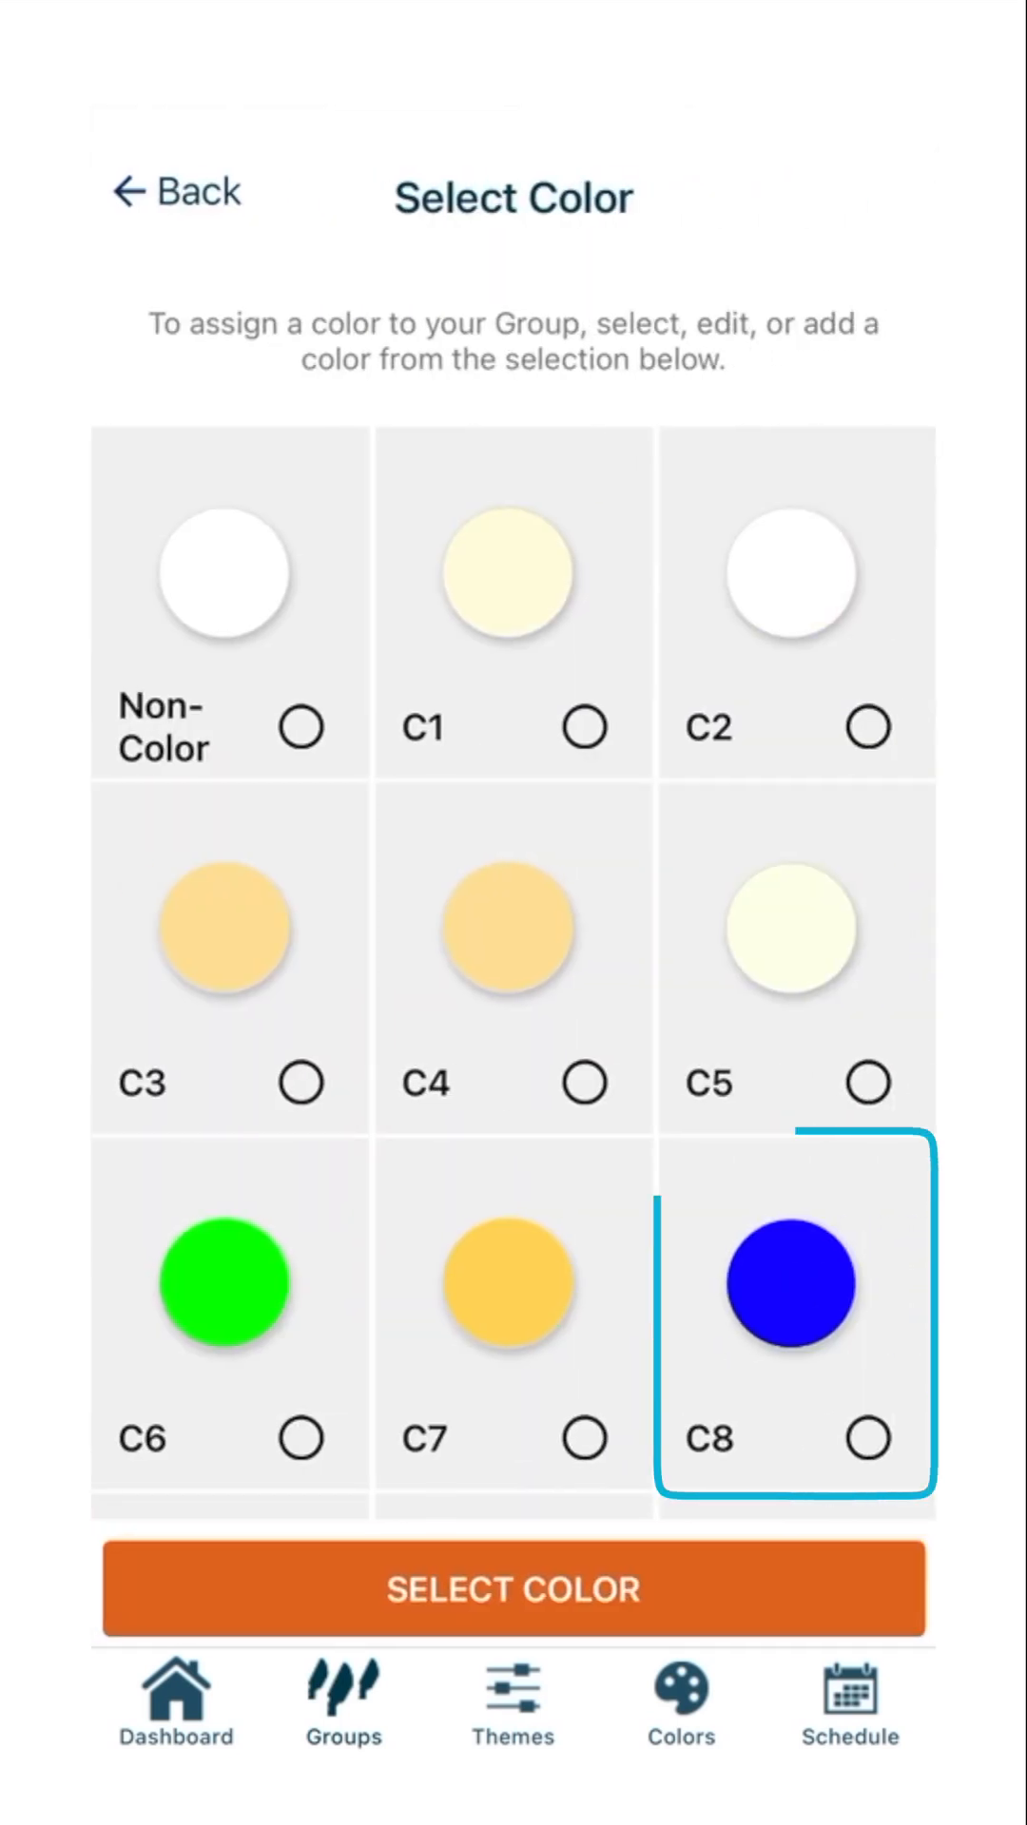
click(866, 1437)
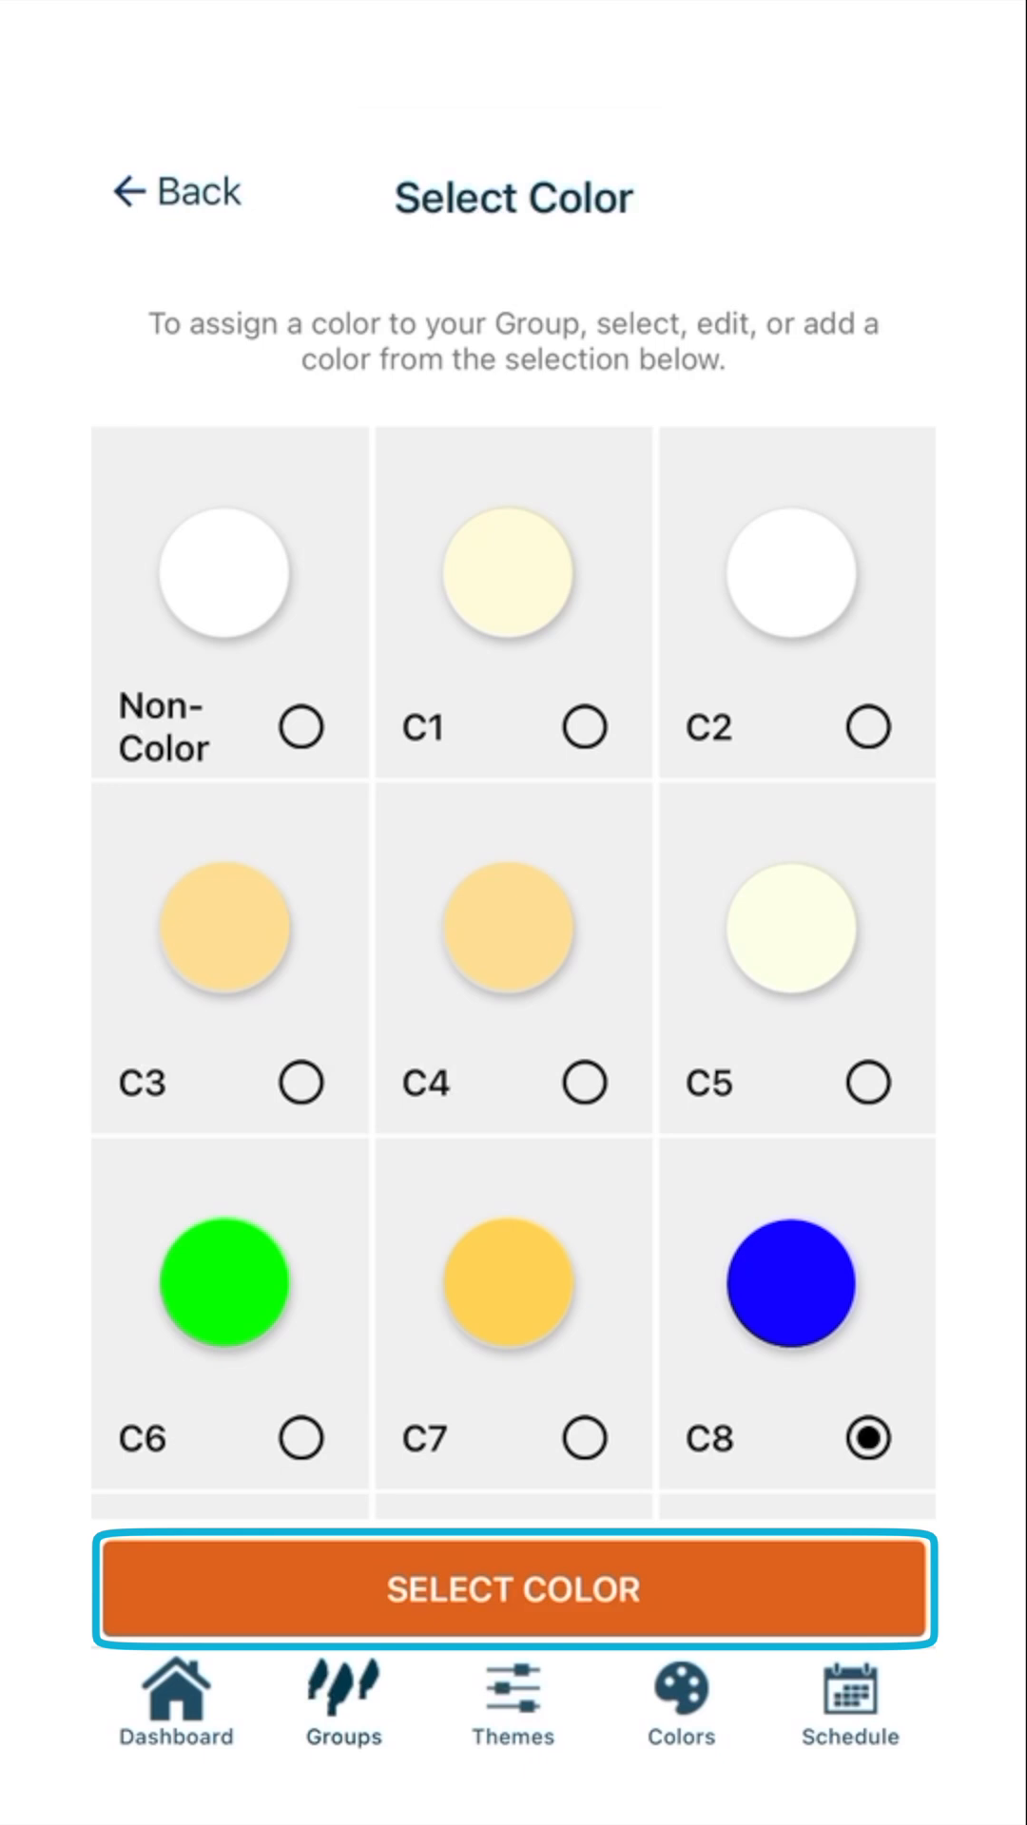
click(512, 1591)
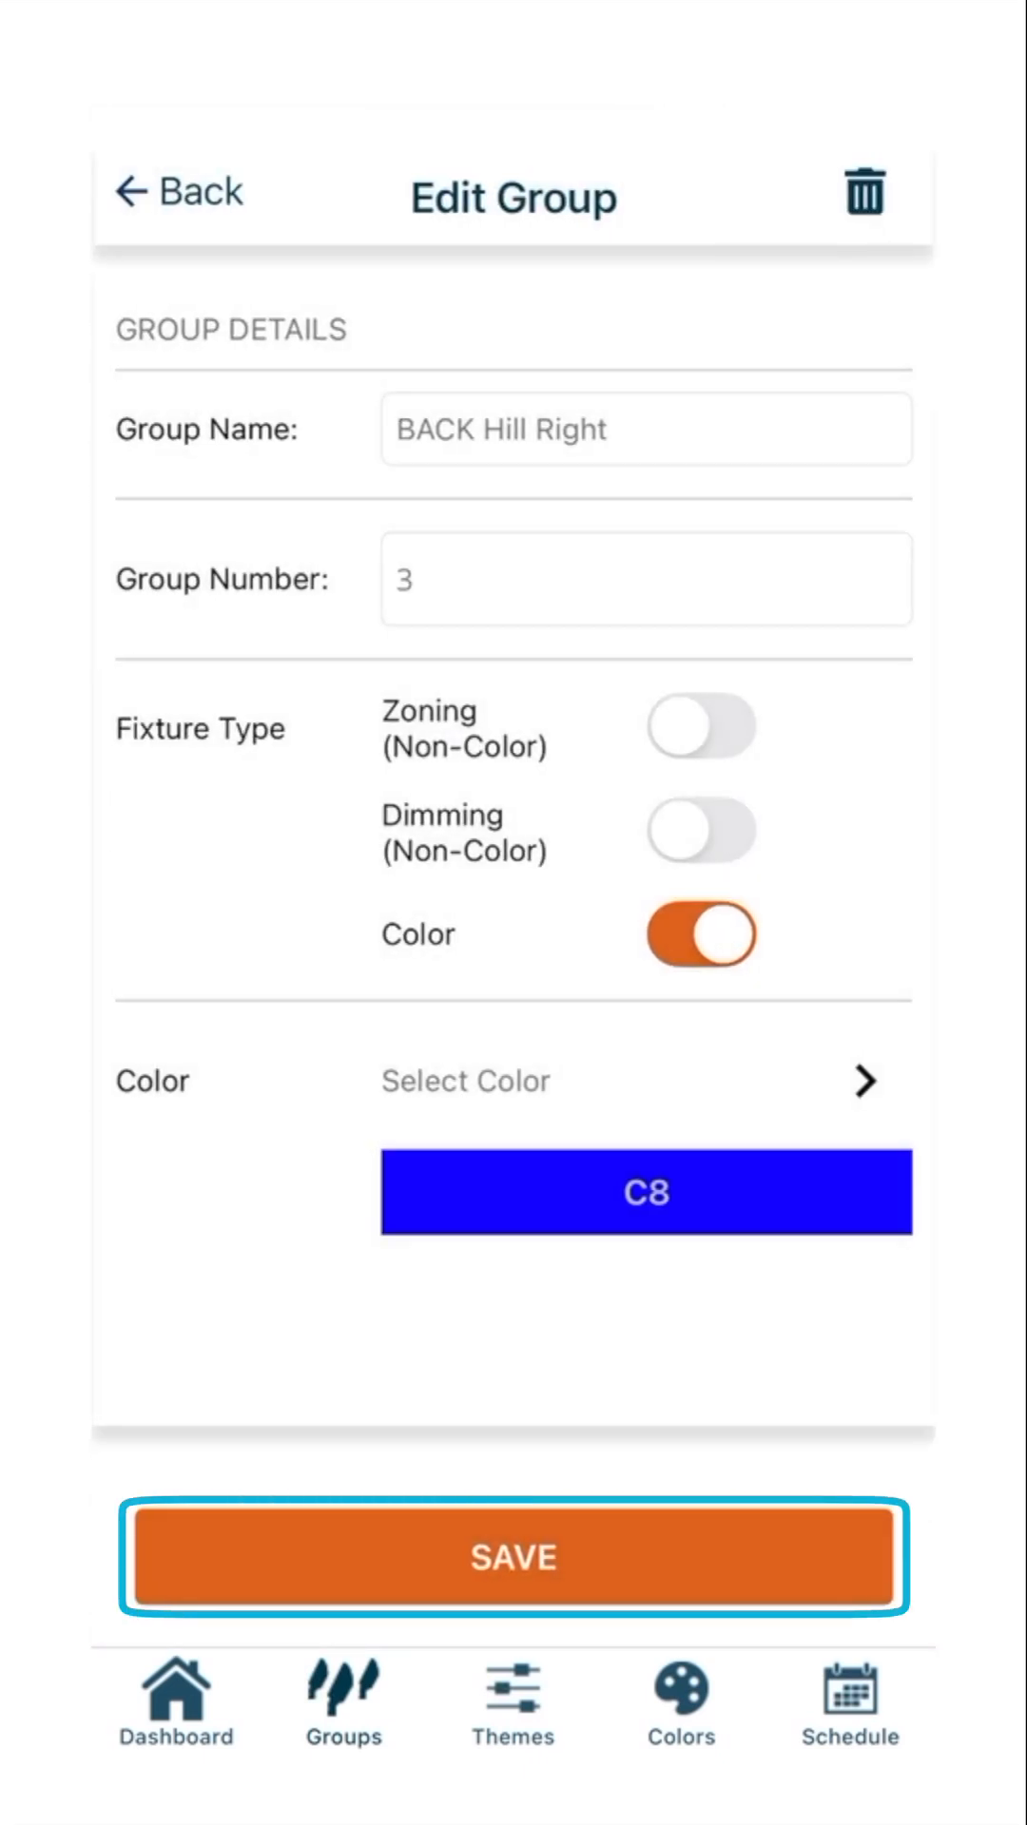
click(512, 1557)
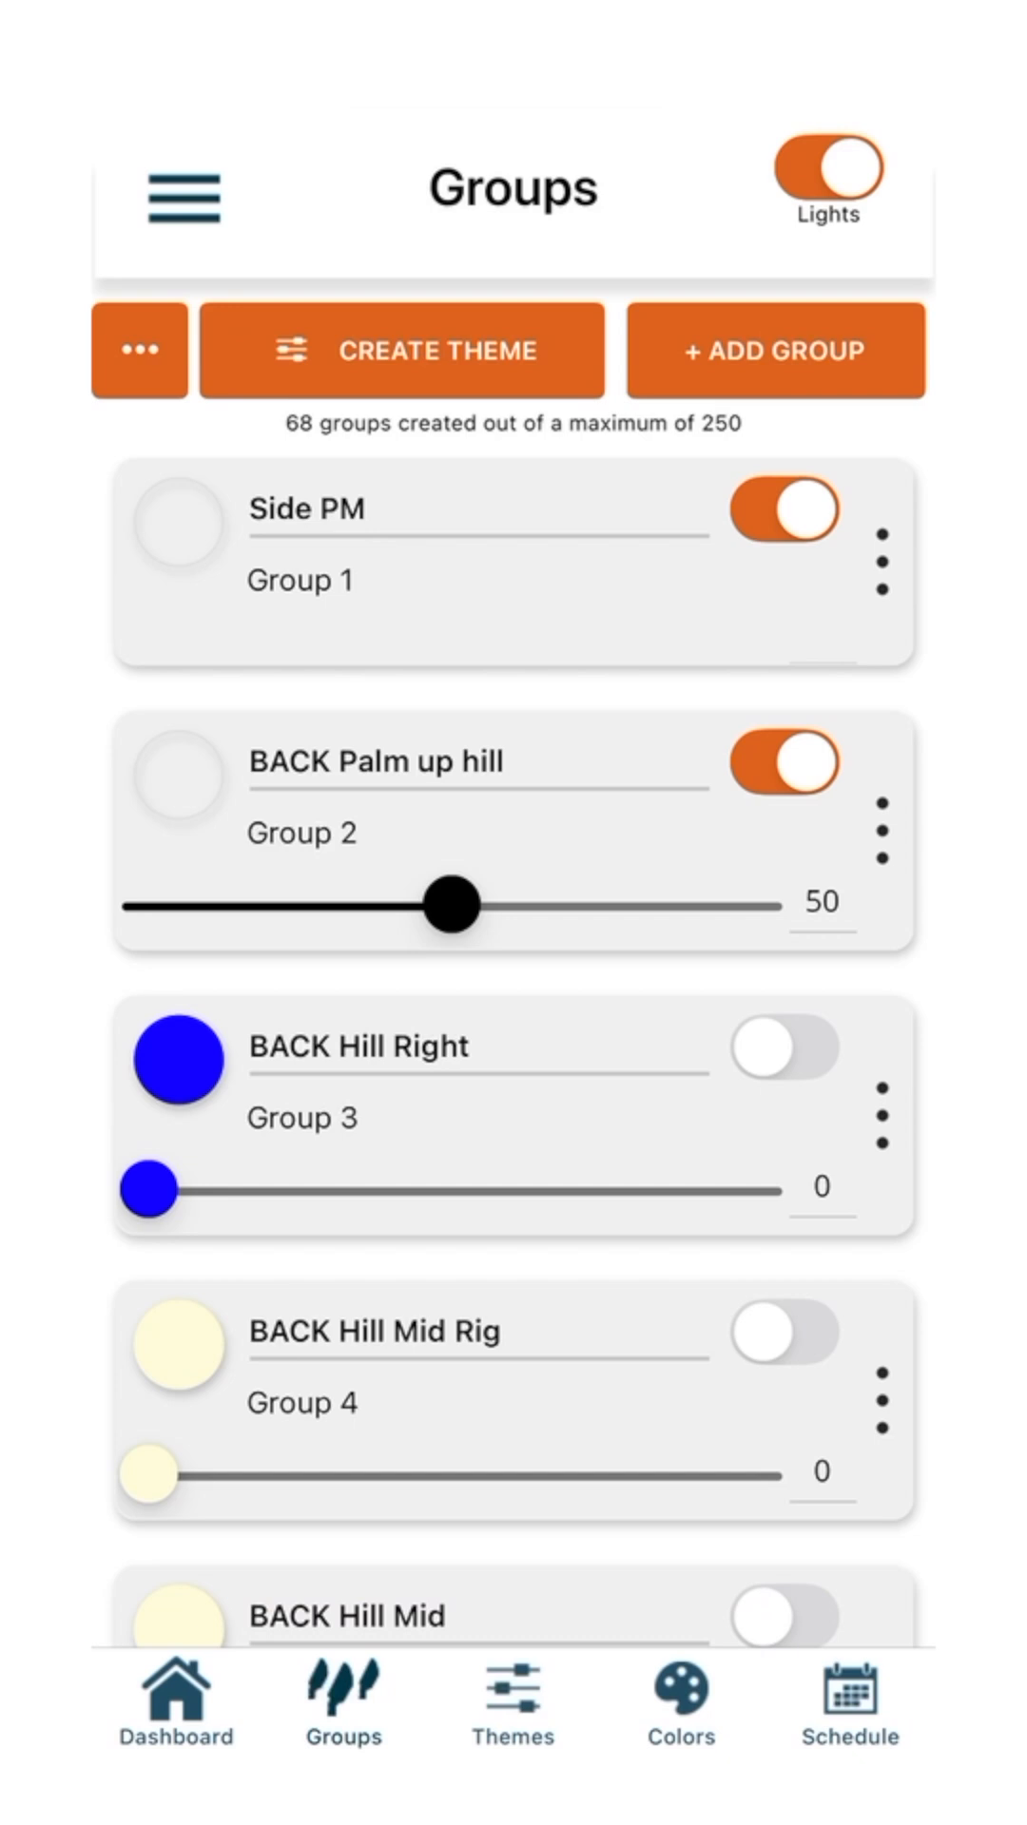
- Switch BACK Hill Right on at brightness 100 in blue from the groups list
click(177, 1062)
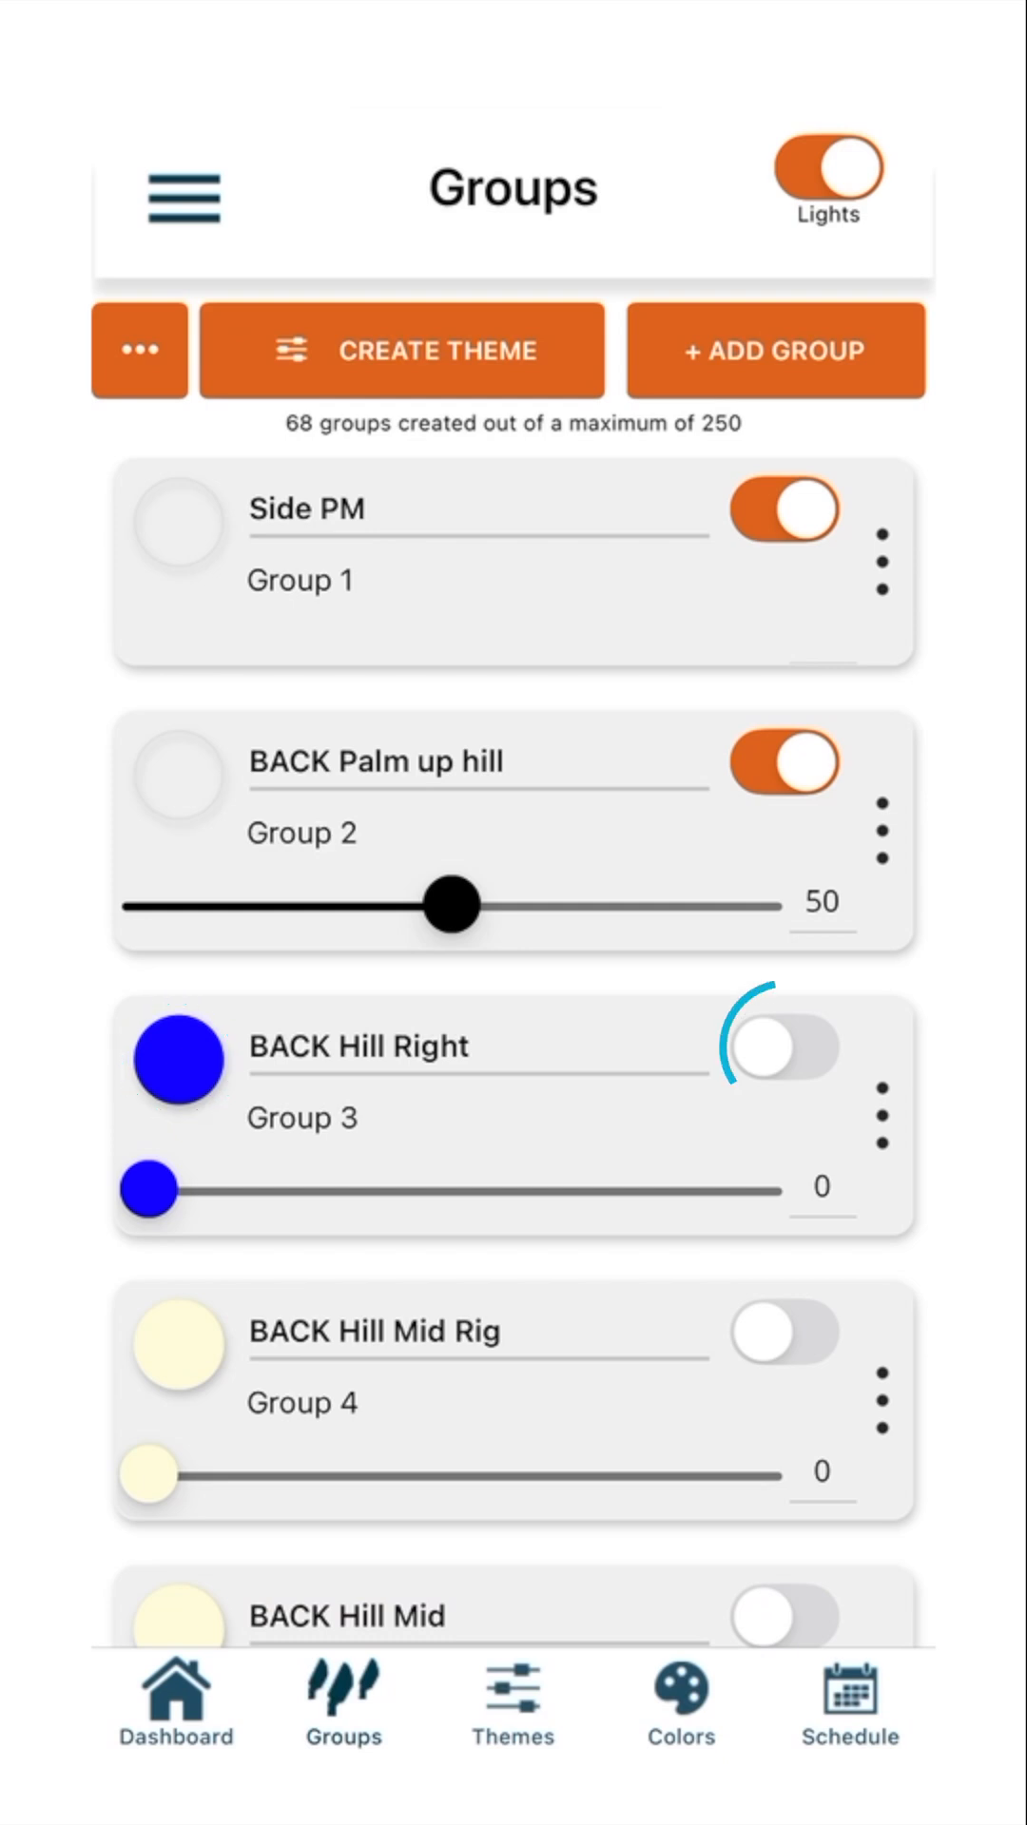
click(786, 1049)
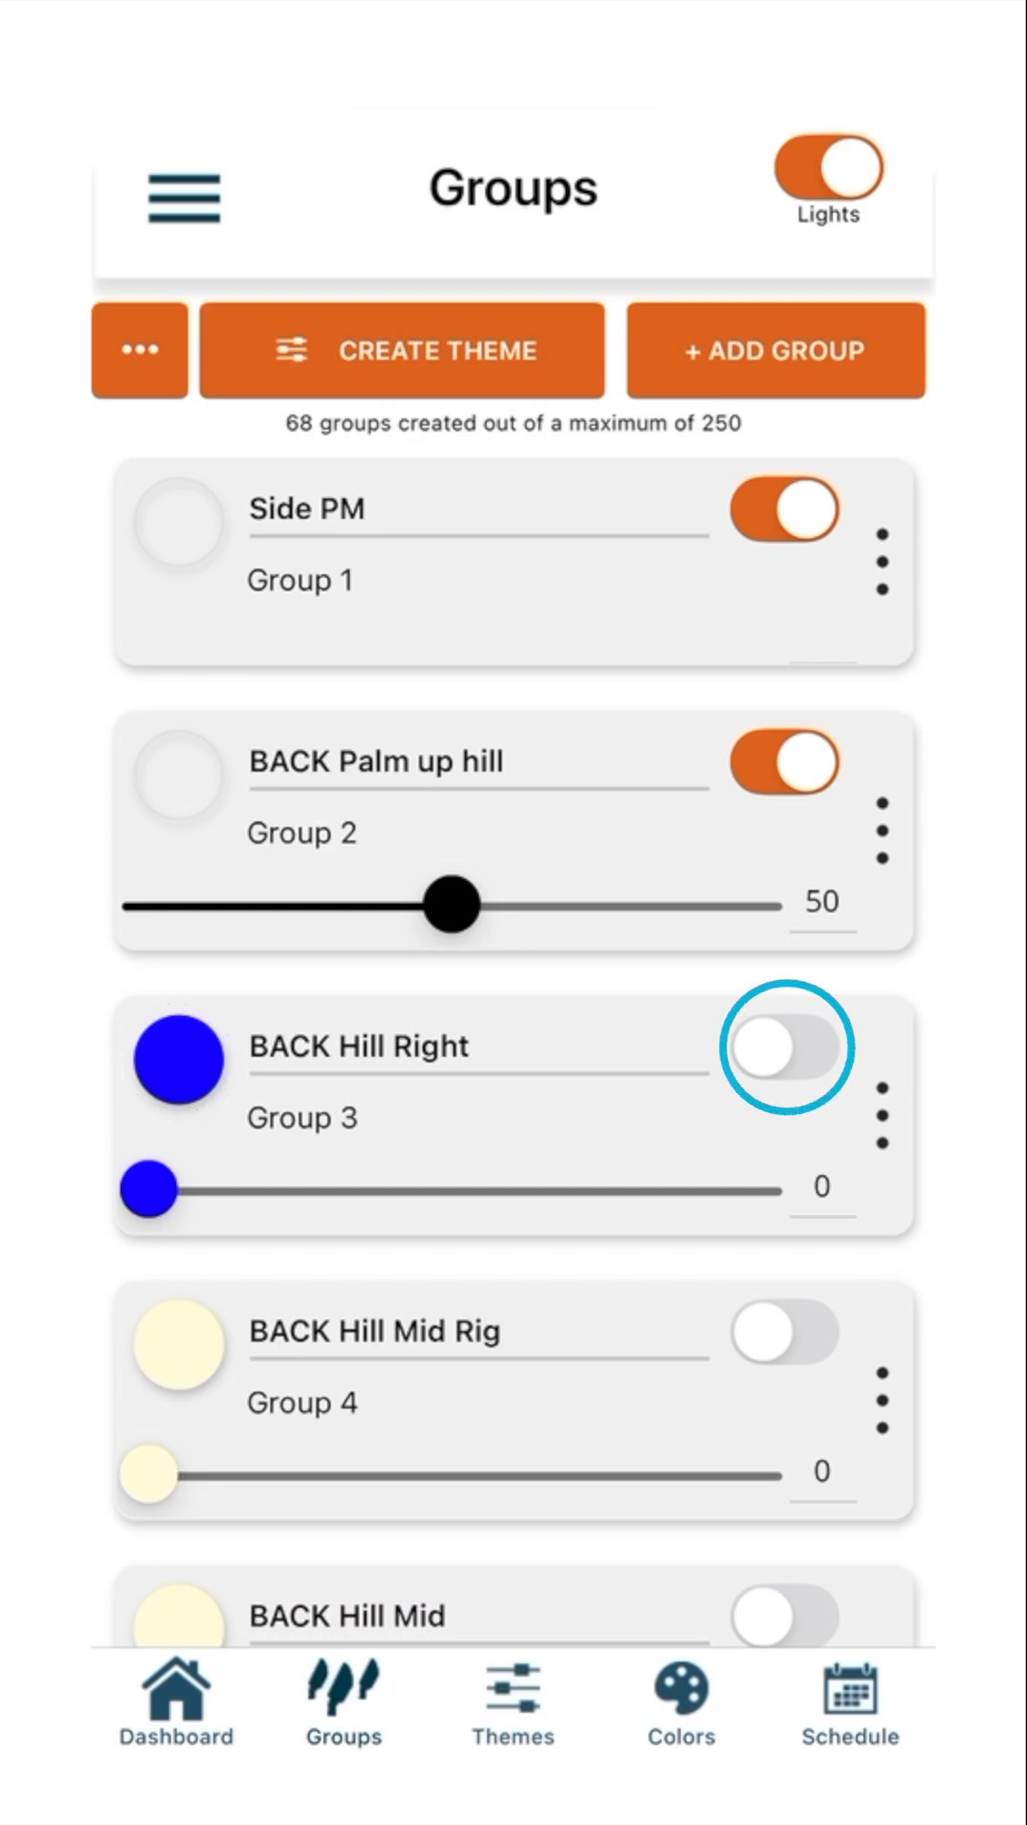
click(784, 1044)
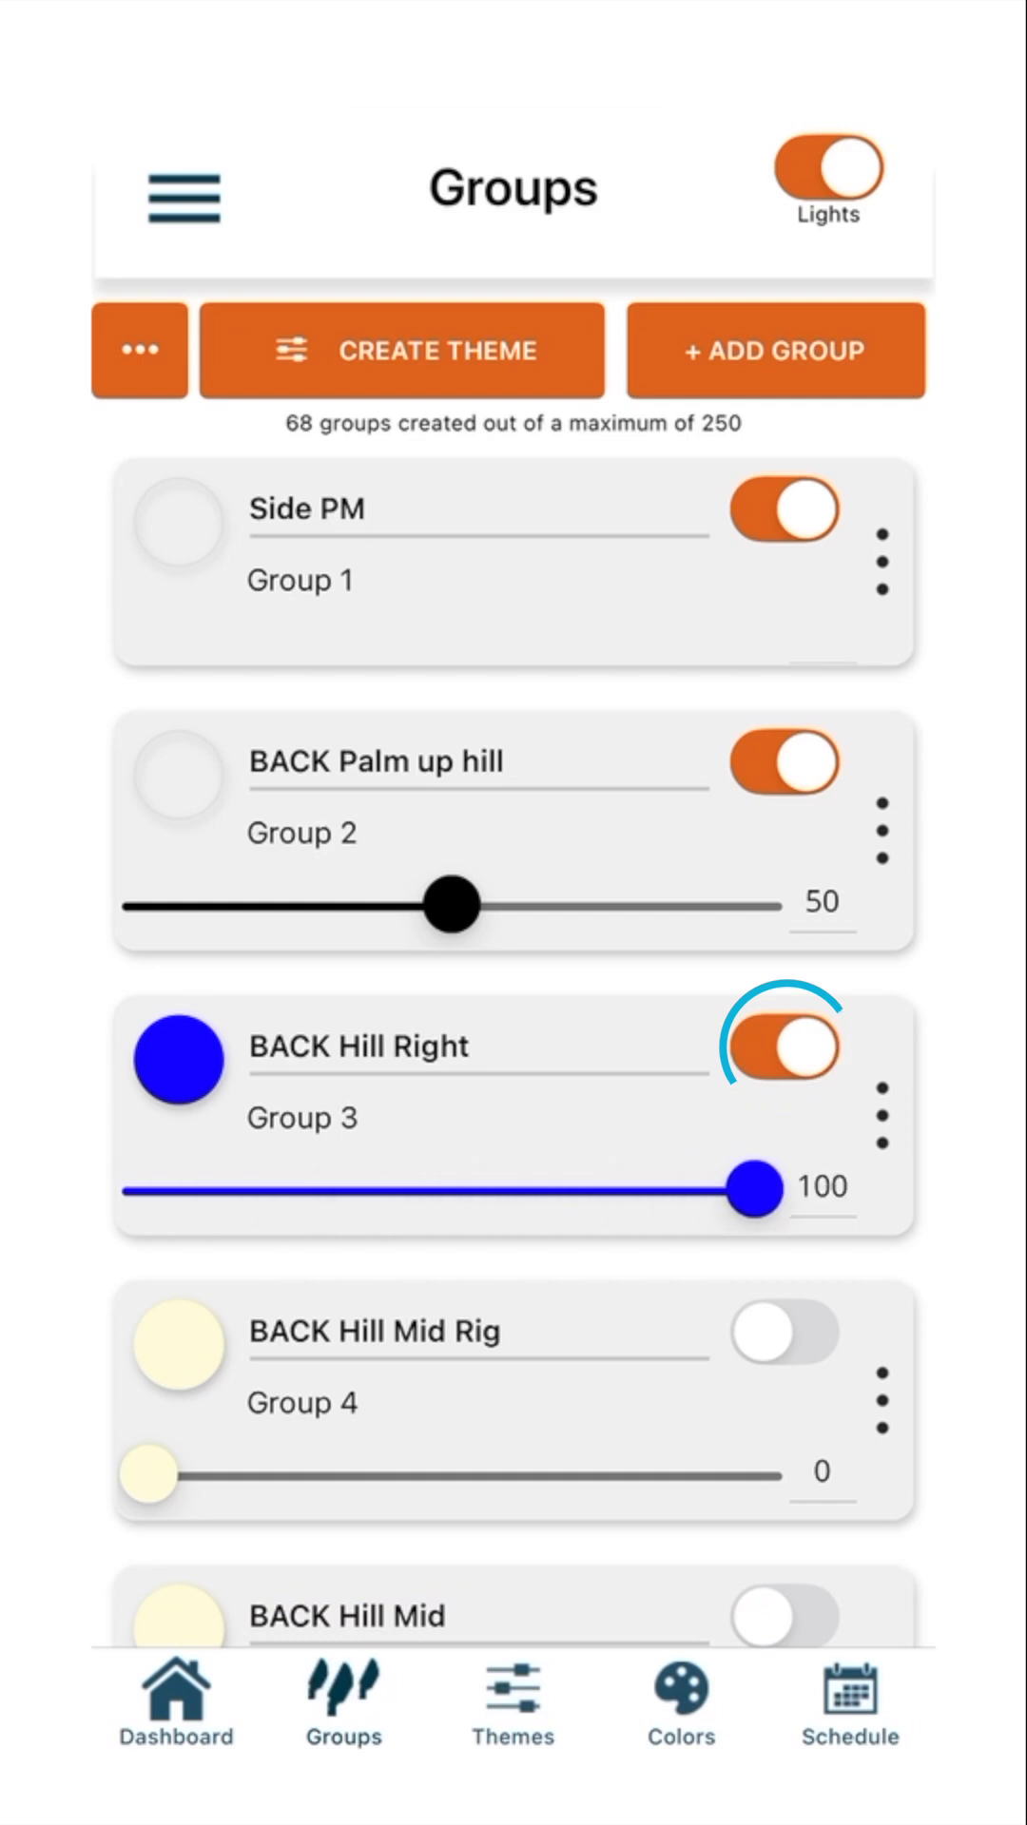